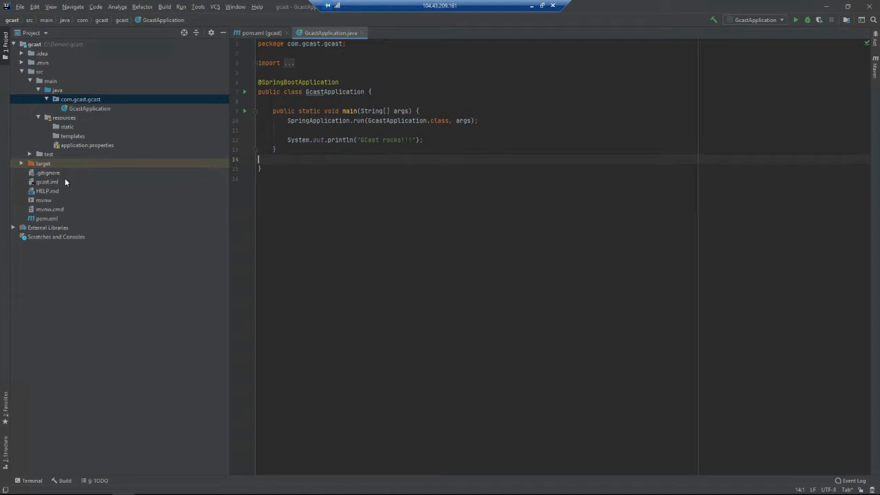
Step: Open pom.xml to review its Spring Boot dependencies, then select com.gcast.gcast
left_click(46, 218)
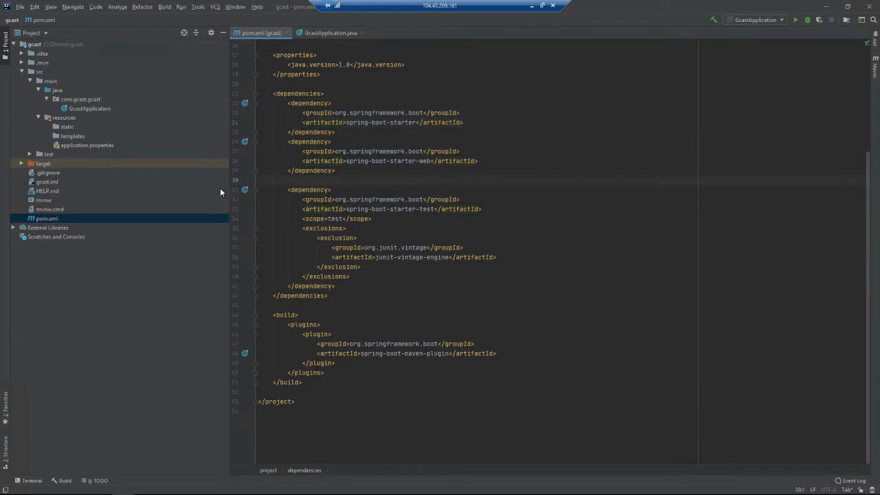
left_click(80, 99)
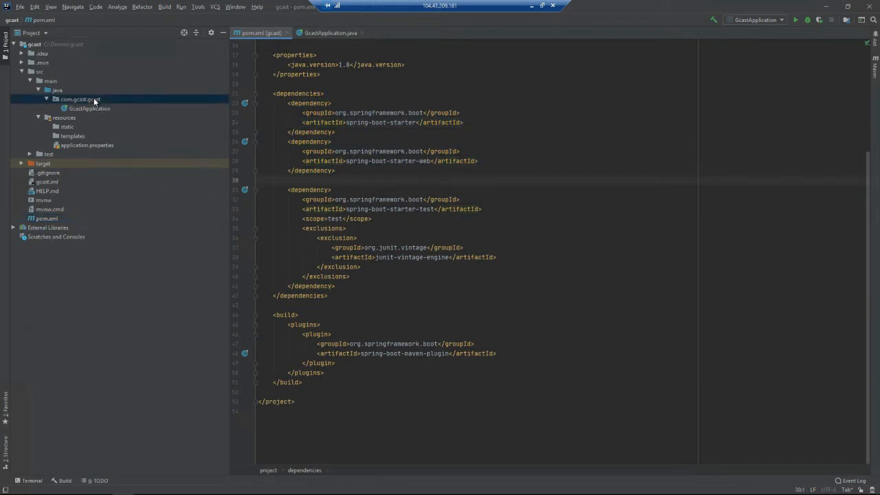
Step: Create a controllers package under com.gcast.gcast
right_click(78, 99)
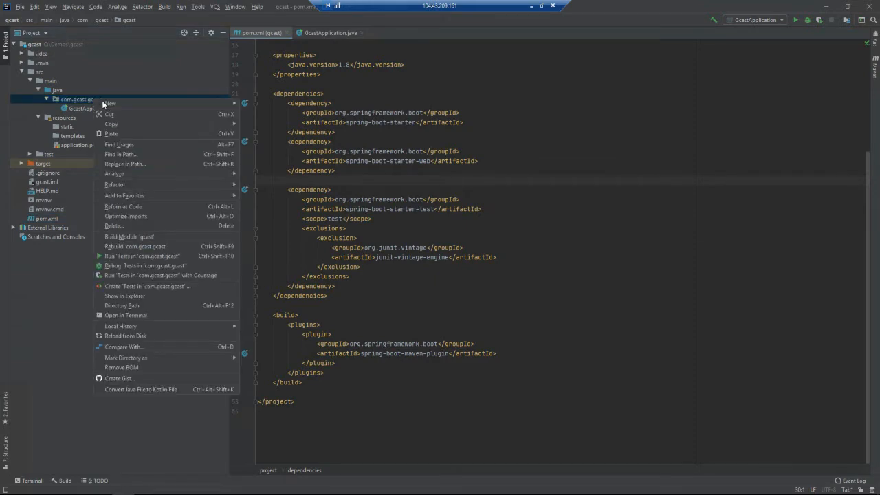
left_click(110, 103)
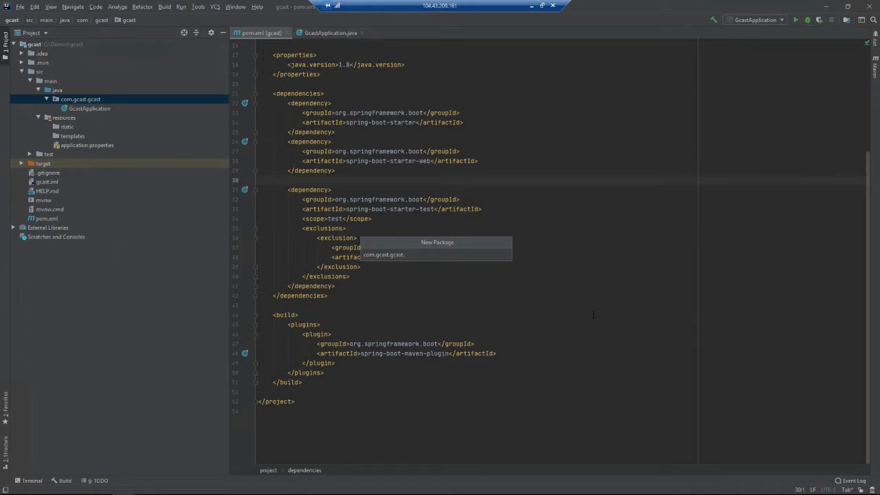
type("com")
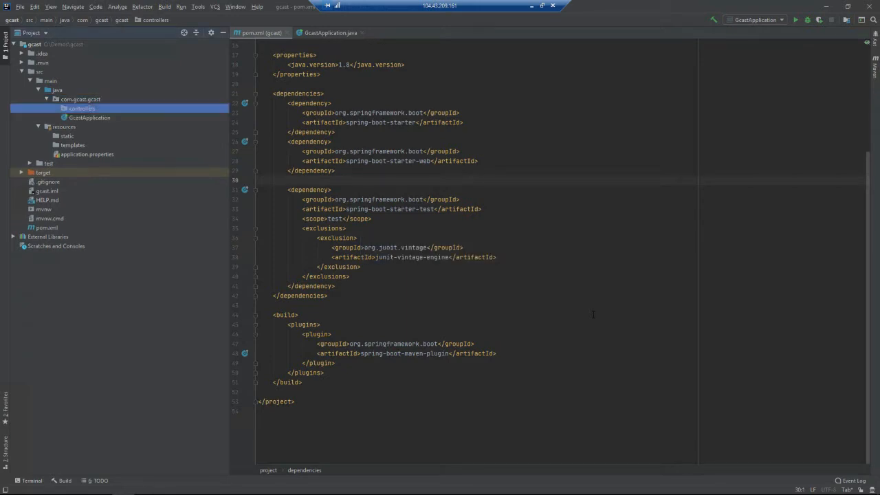
left_click(81, 108)
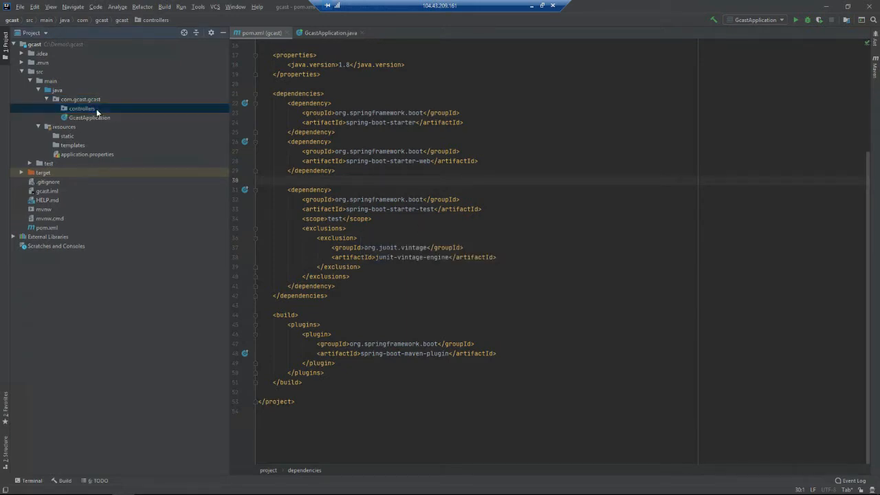
Step: Create the gcastController Java class inside the controllers package
right_click(81, 108)
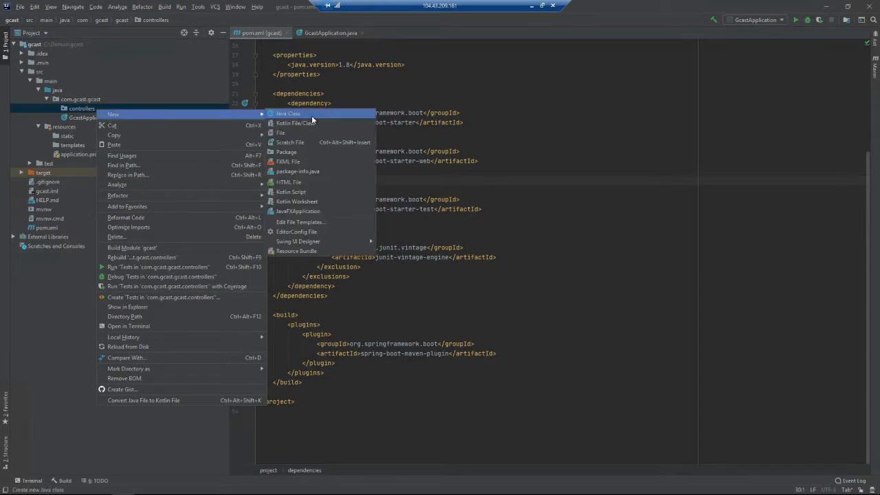
left_click(289, 113)
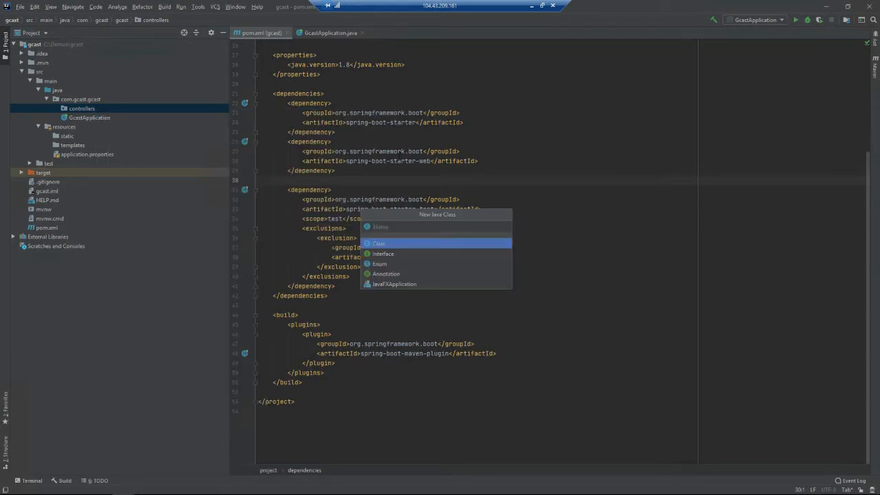
type("g")
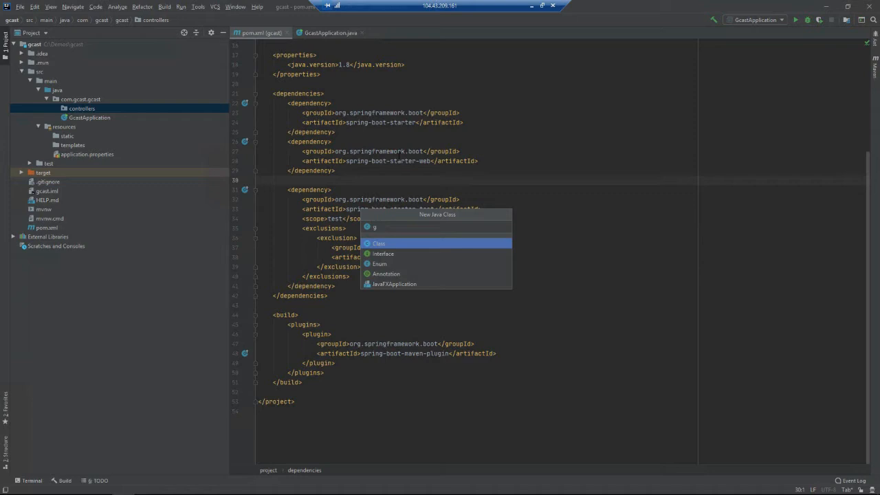
type("castController")
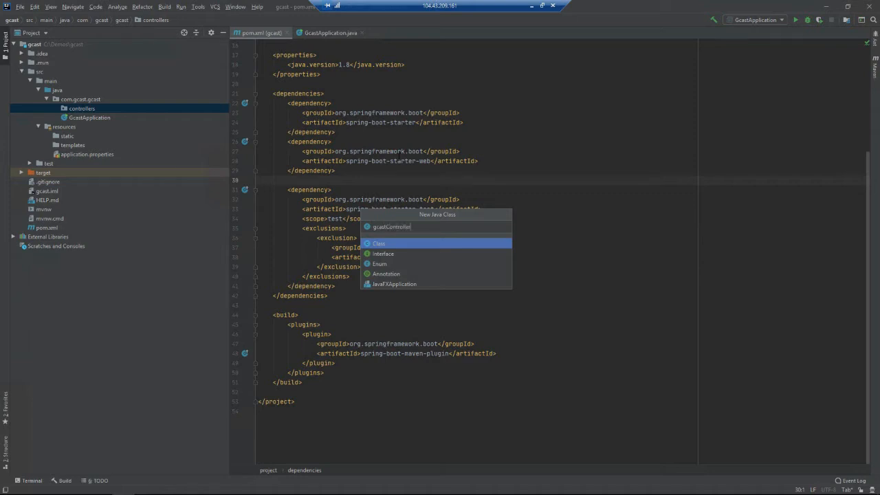
left_click(379, 244)
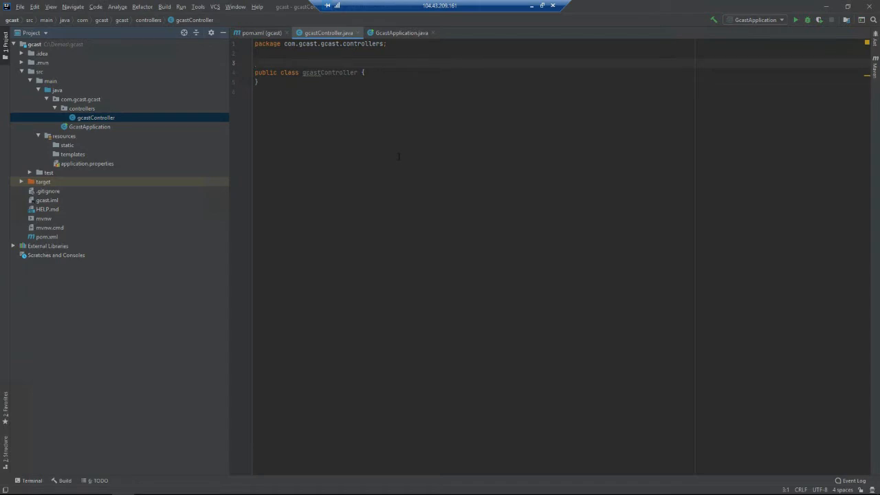
type("@R")
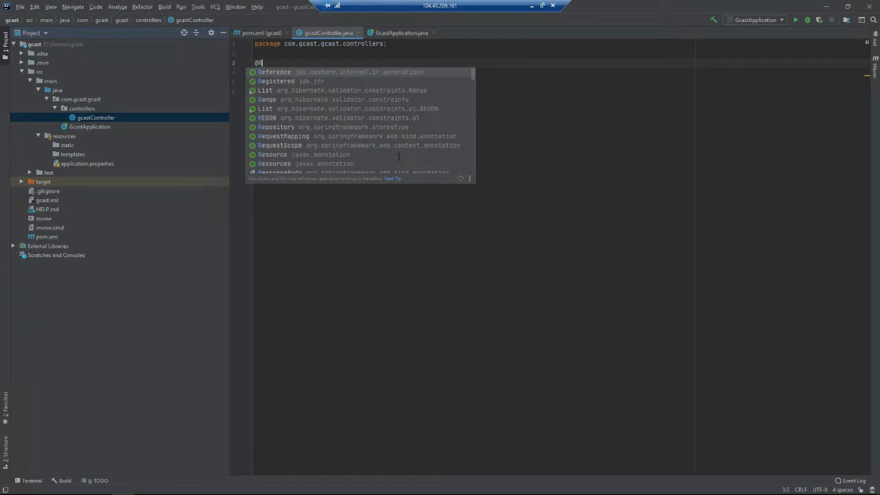
type("RestC")
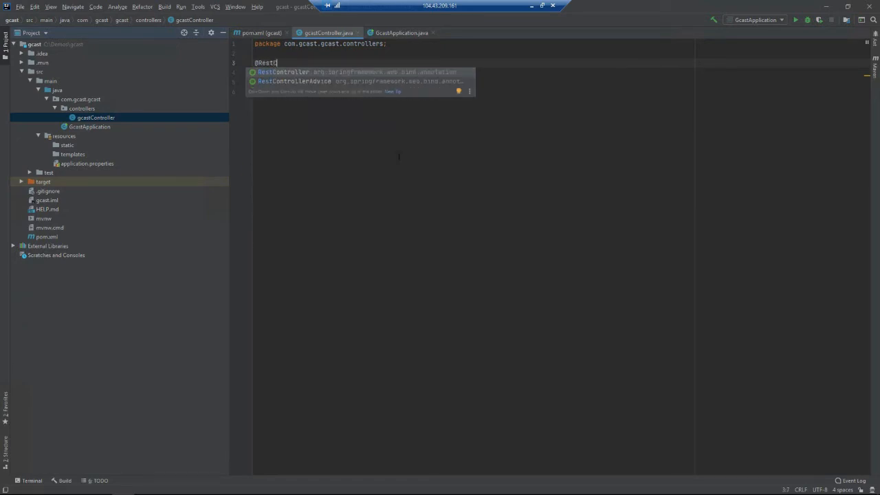
left_click(283, 71)
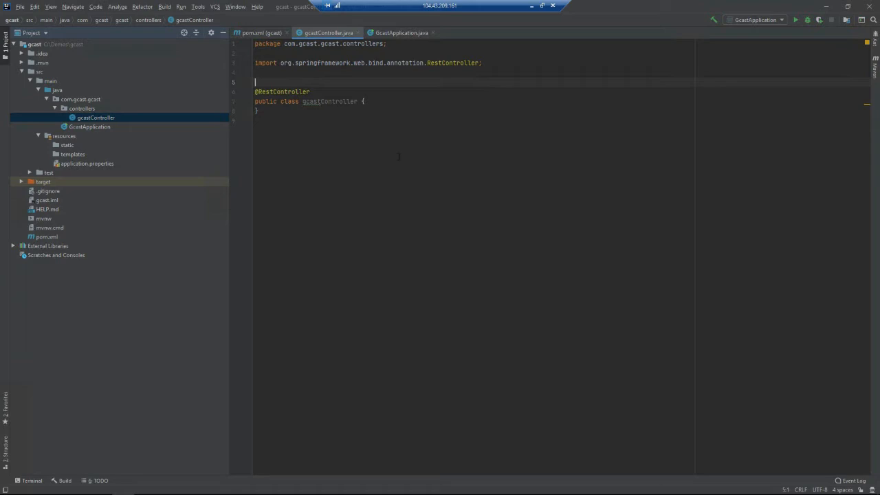
type("@")
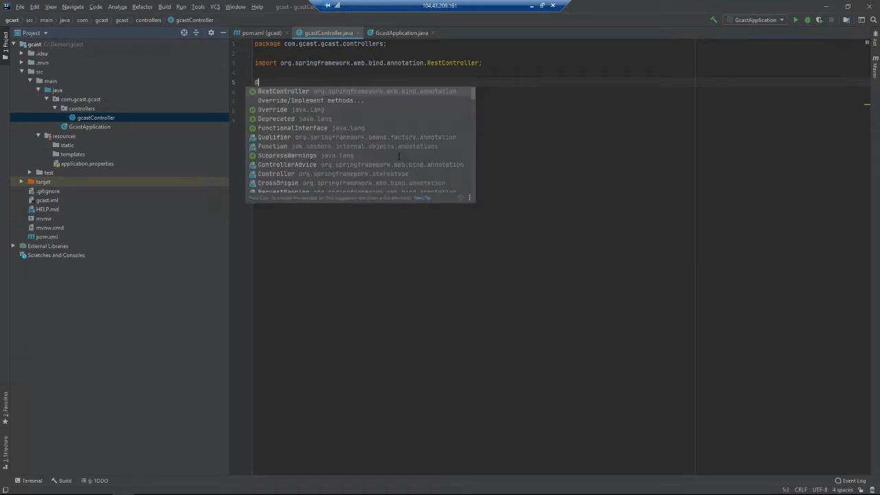
type("Request")
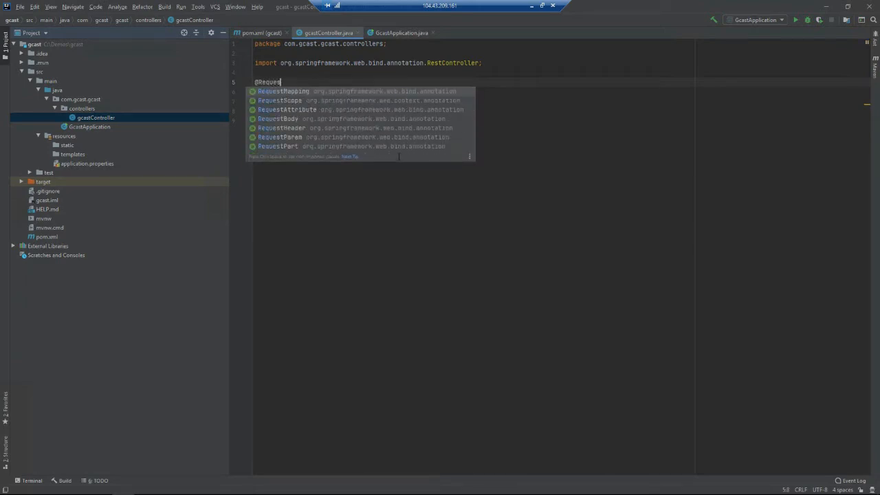
left_click(282, 91)
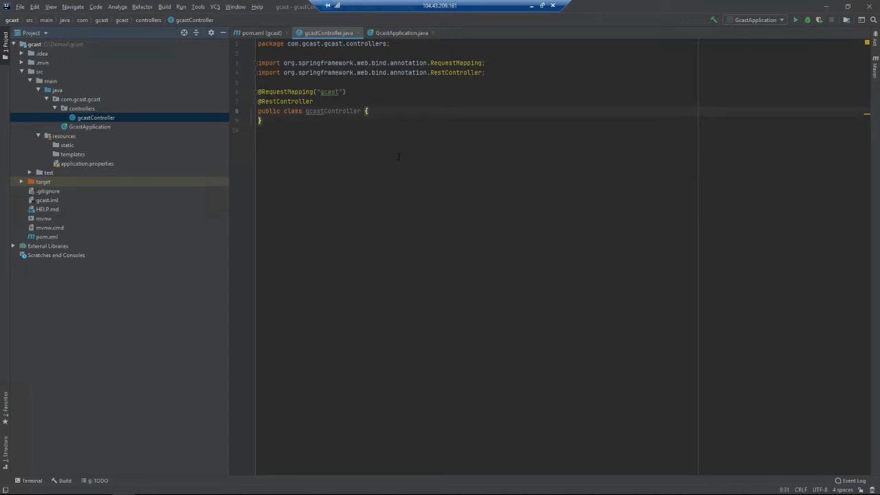
Step: Stub a public SayHell() method returning ResponseEntity<String>, importing ResponseEntity
key("Return")
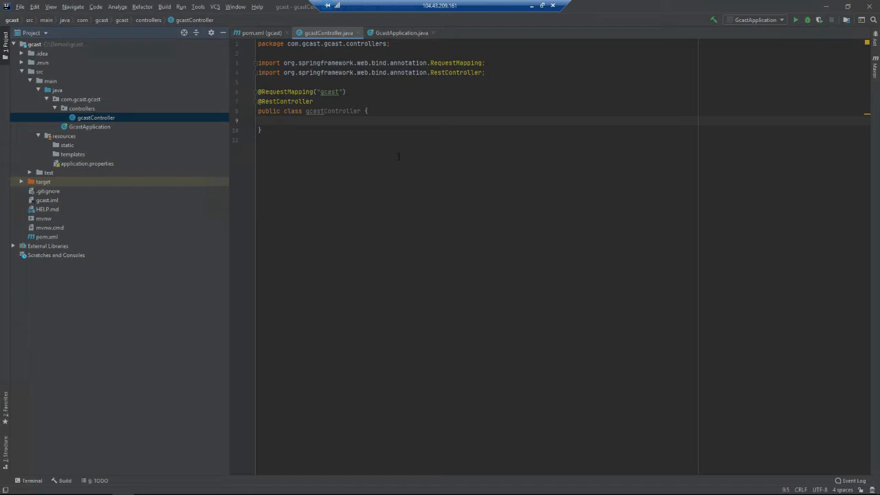
type("public")
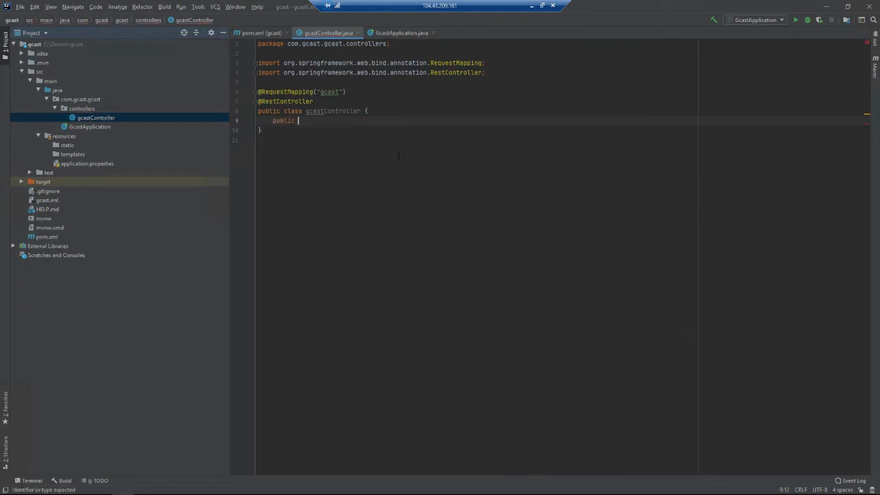
type("Sav")
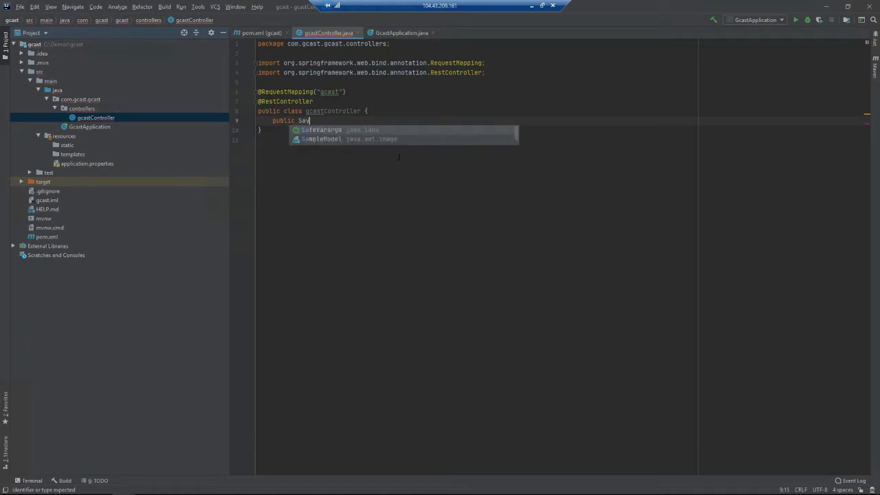
type("Hello()")
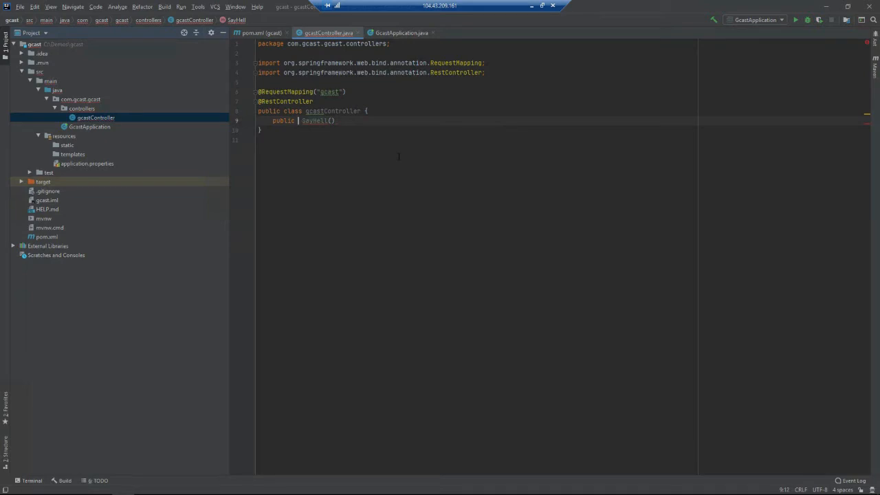
type("ResponseEntity<>")
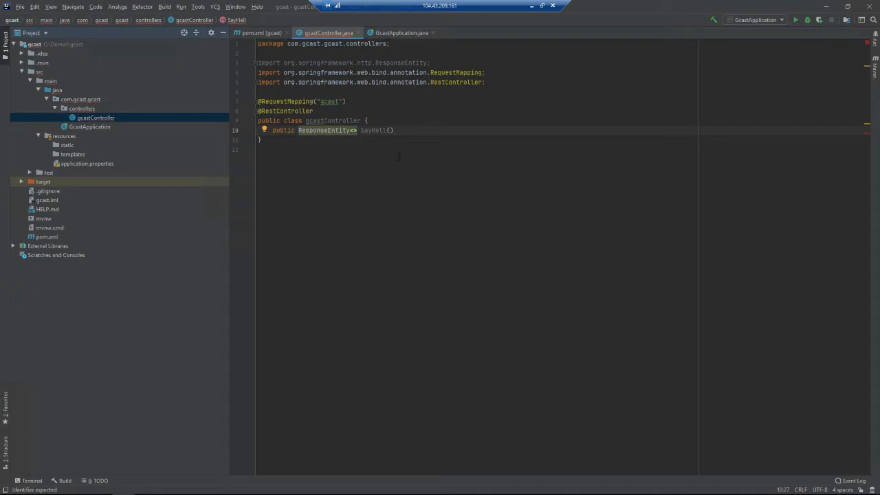
type("String")
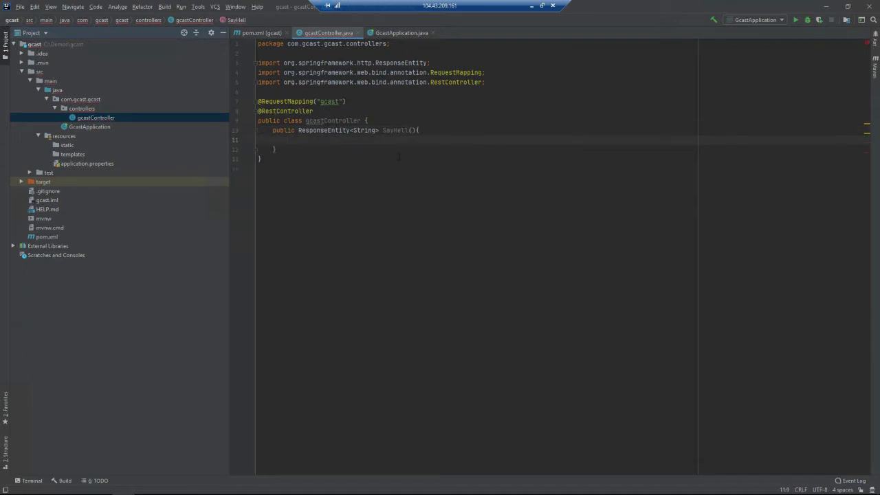
Step: Return new ResponseEntity<String>("Hello", HttpStatus.OK) and fix the method name to SayHello
type("return")
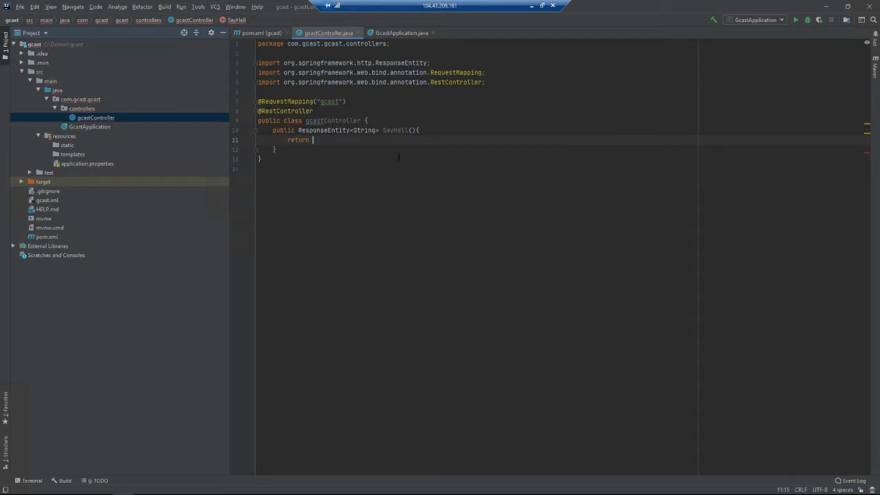
type("new")
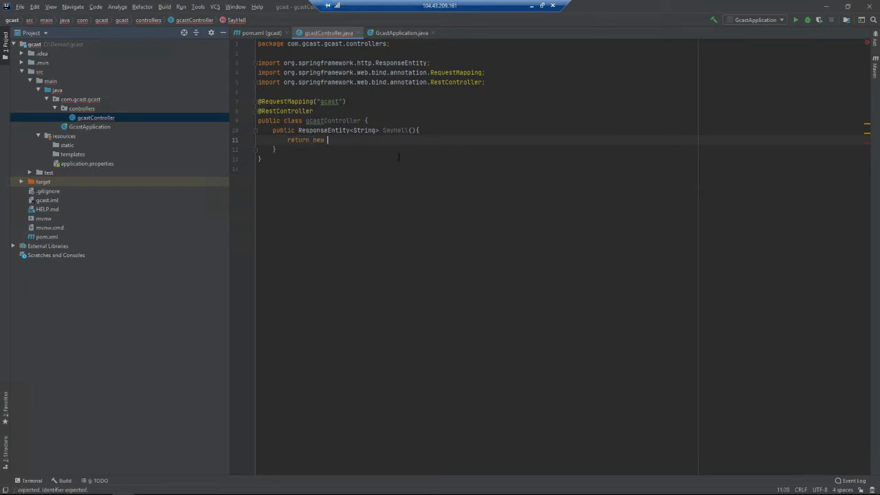
type("ResponseEntity<>()")
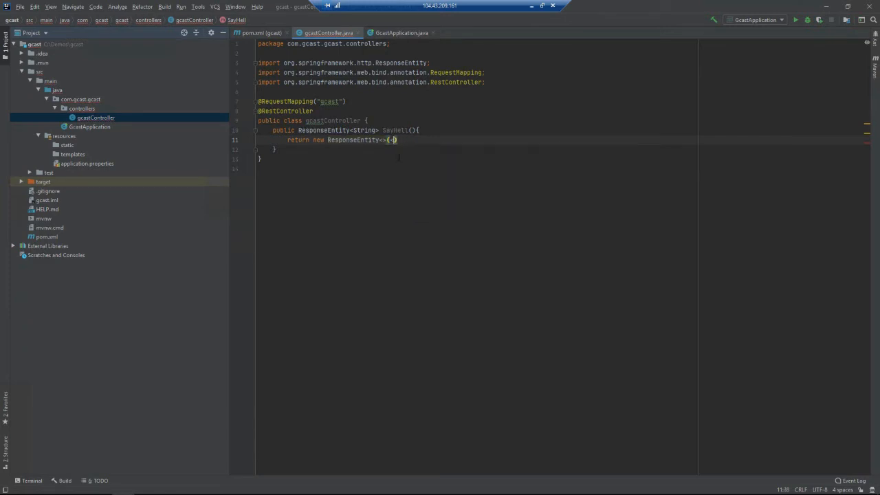
type("<String>")
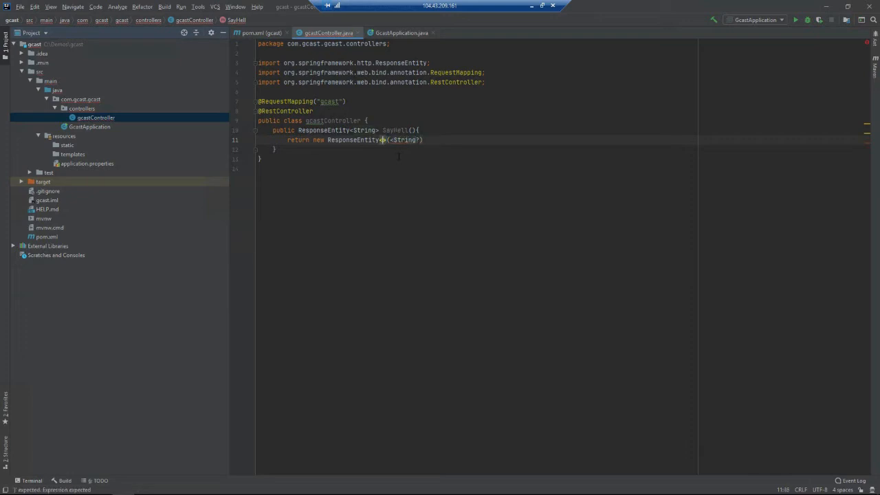
type("Str")
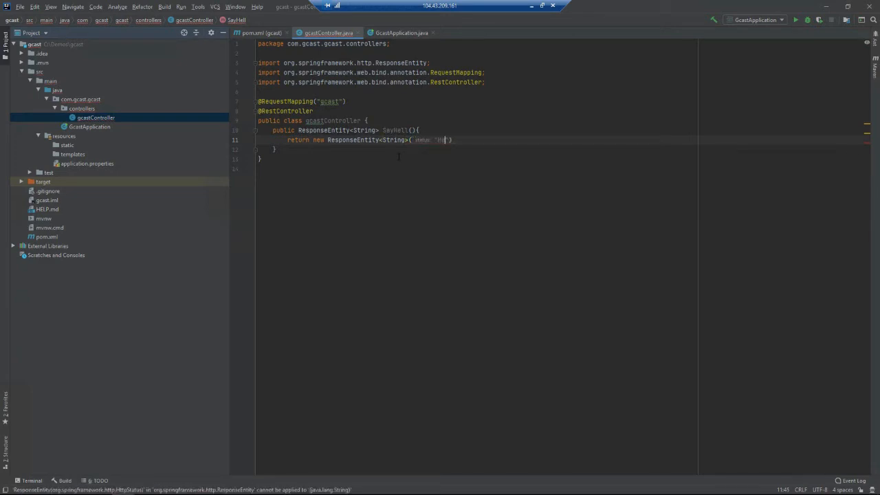
type("llo")
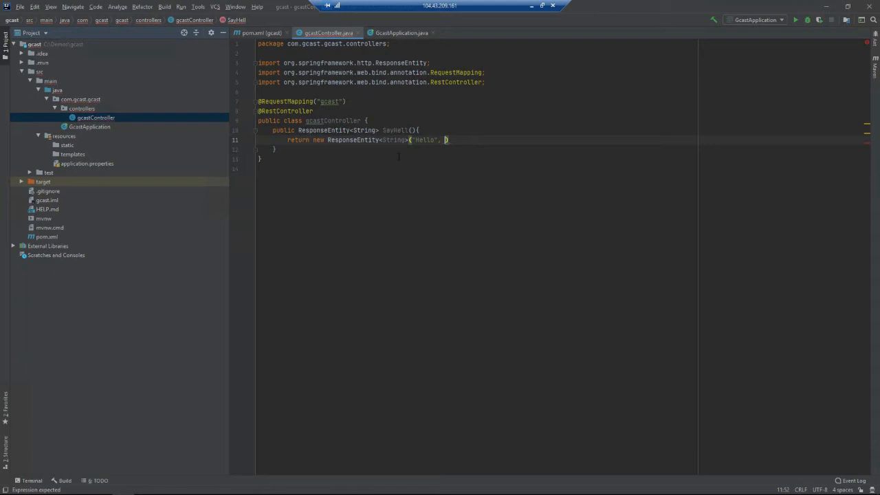
type("HttpStatus.OK")
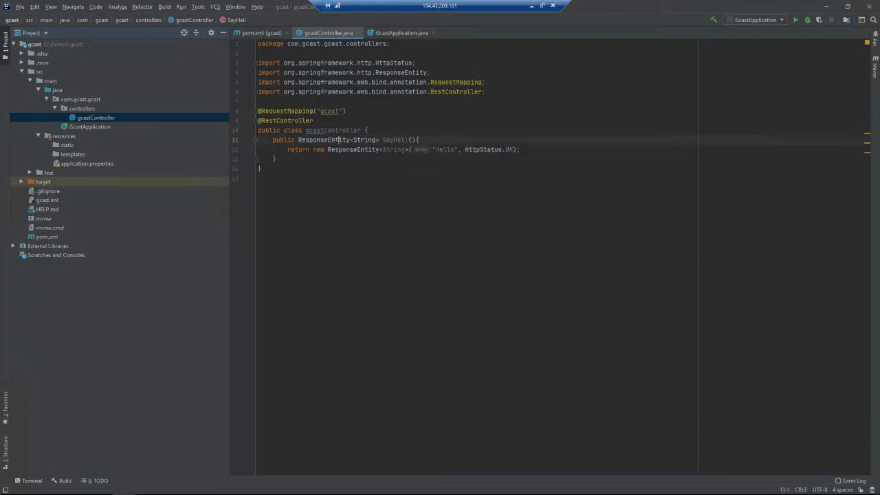
double_click(395, 140)
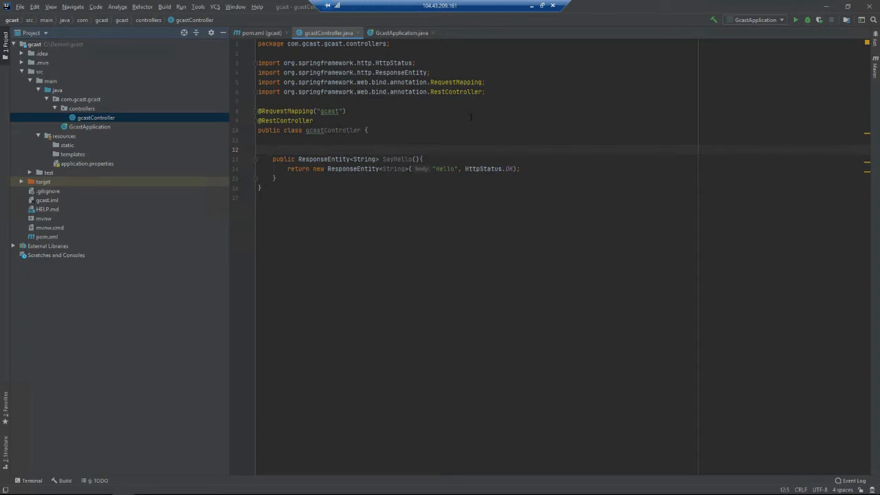
type("@GetMapping")
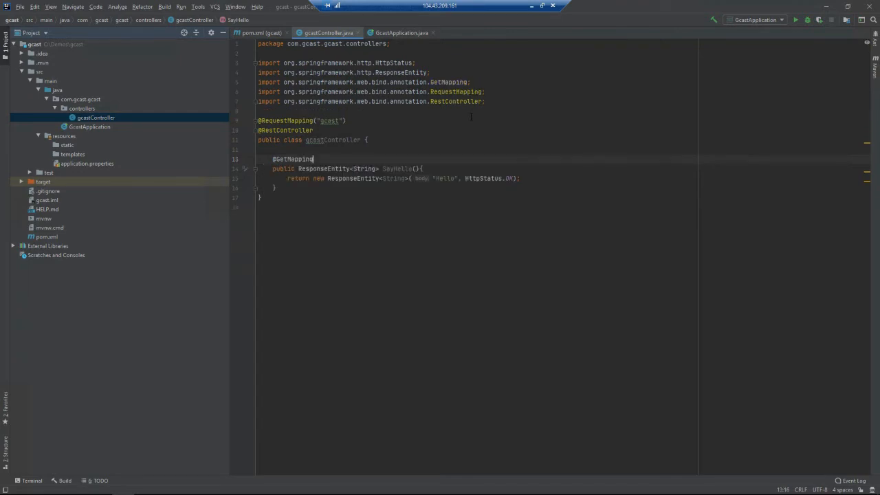
type("()")
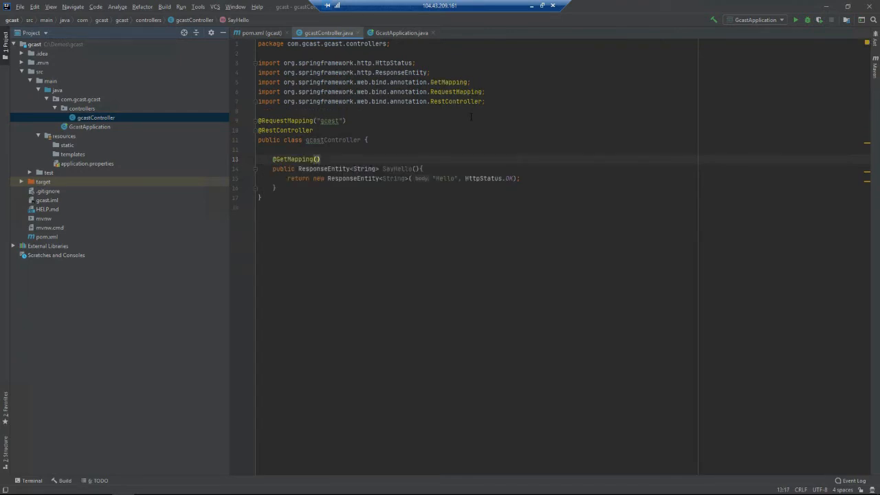
left_click(317, 159)
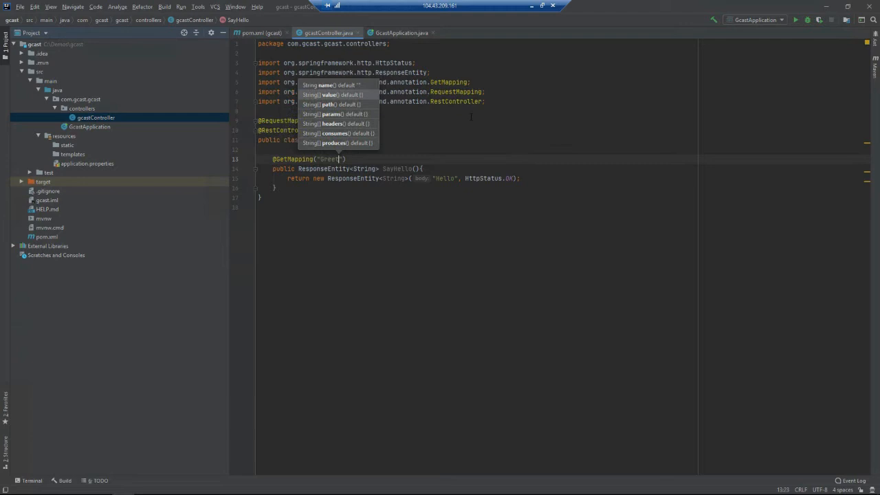
key("Escape")
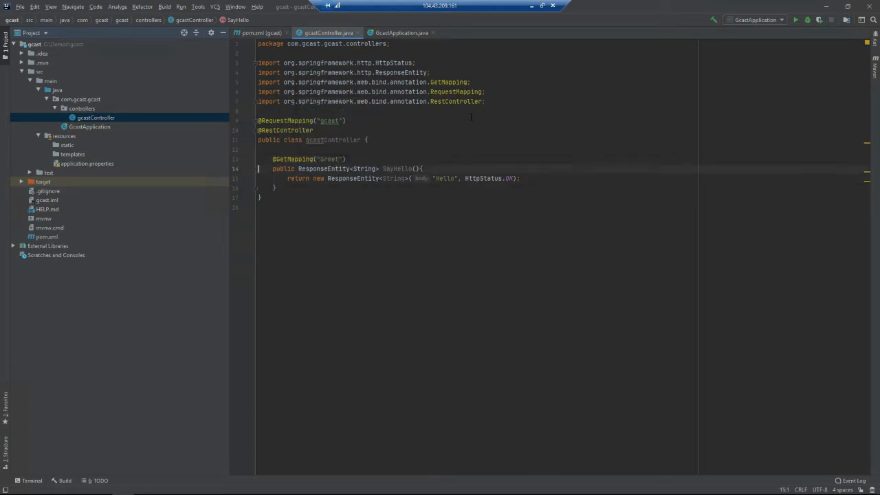
left_click(273, 159)
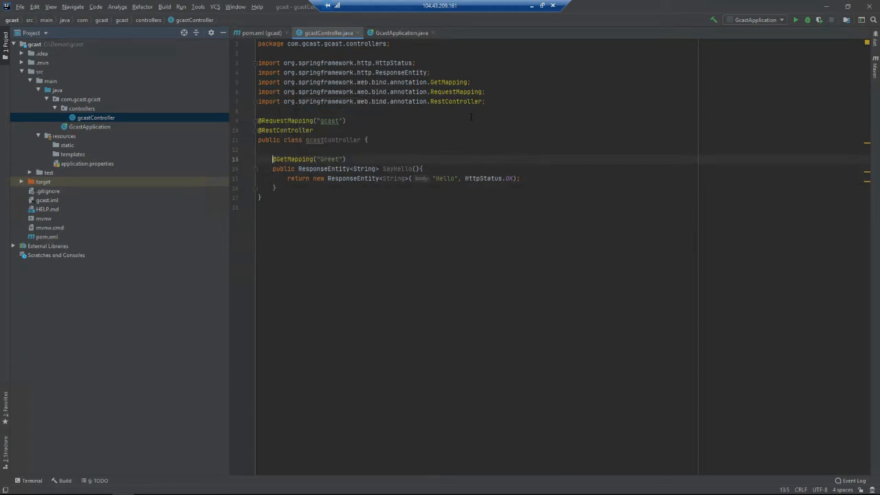
left_click(274, 187)
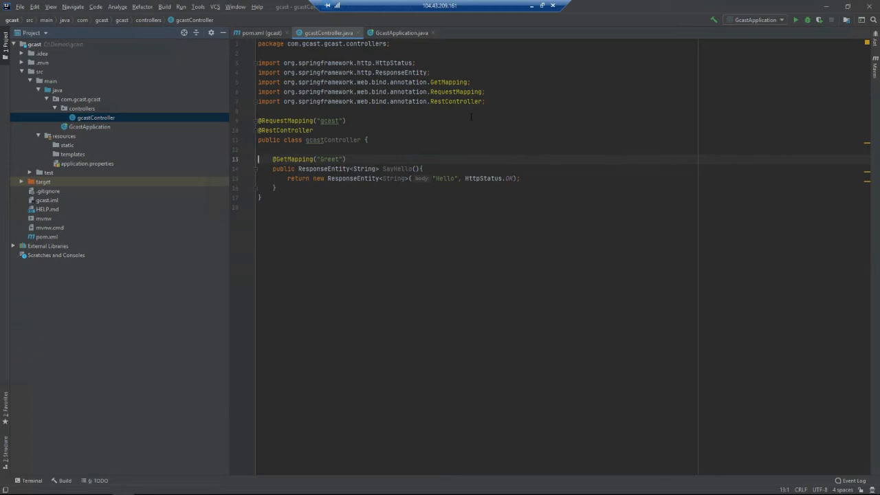
left_click(258, 139)
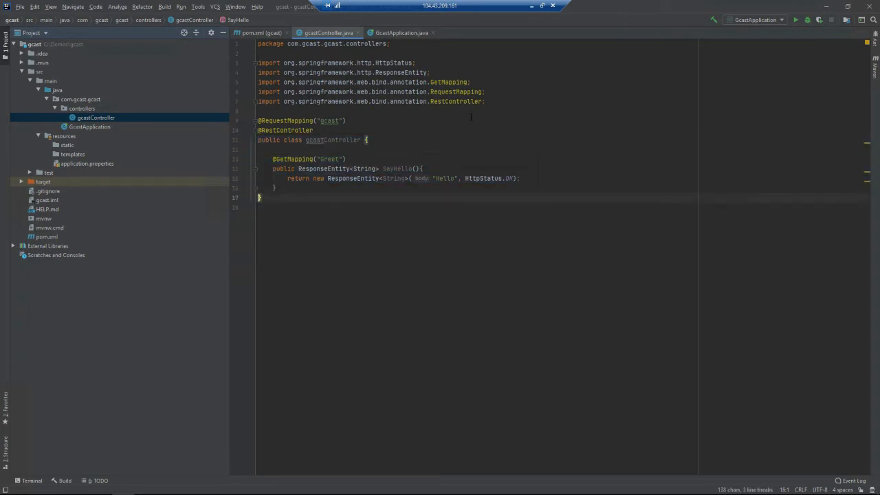
Step: Switch to GcastApplication.java and build the whole project
key("enter")
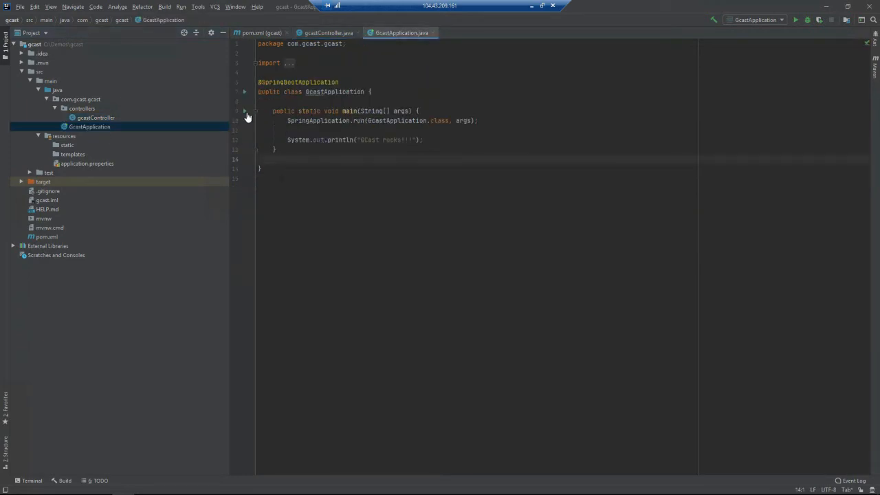
left_click(244, 111)
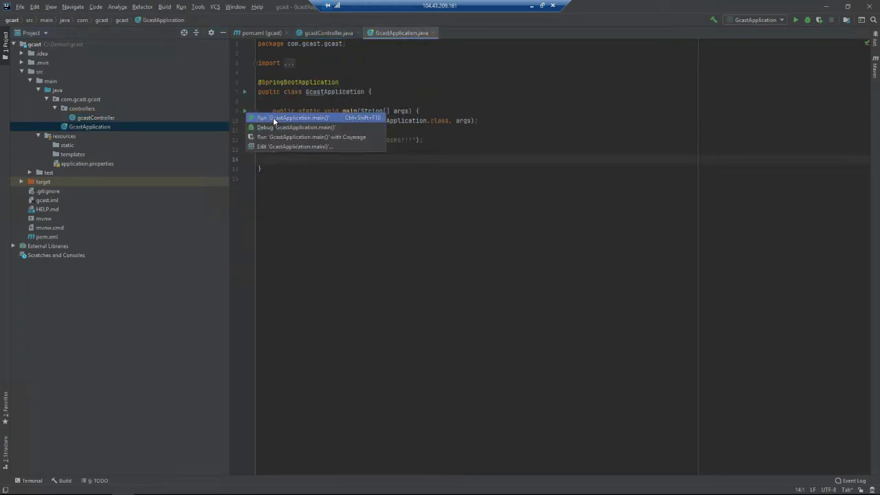
left_click(163, 7)
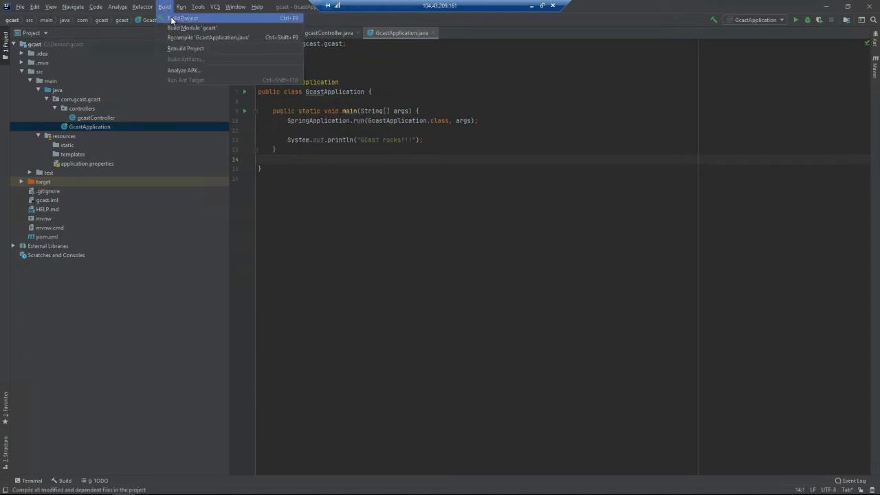
left_click(183, 18)
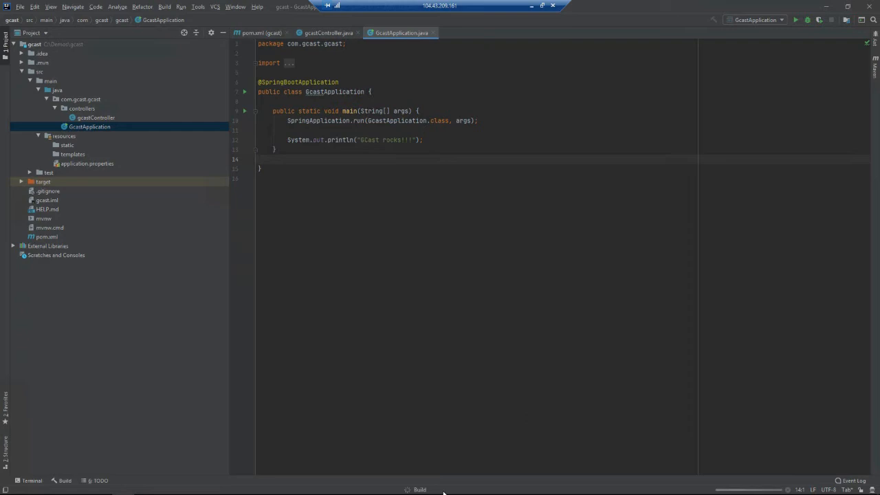
mouse_move(436, 489)
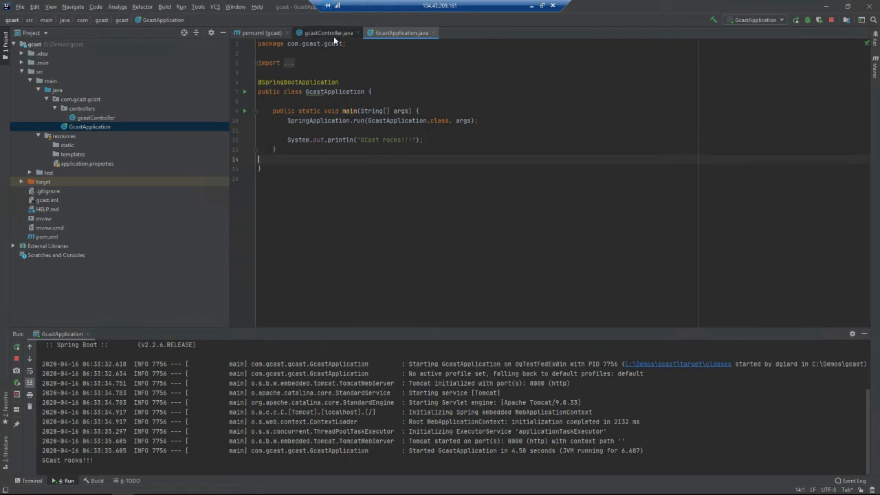
Step: Return to gcastController.java and begin a system search for Edge
left_click(328, 32)
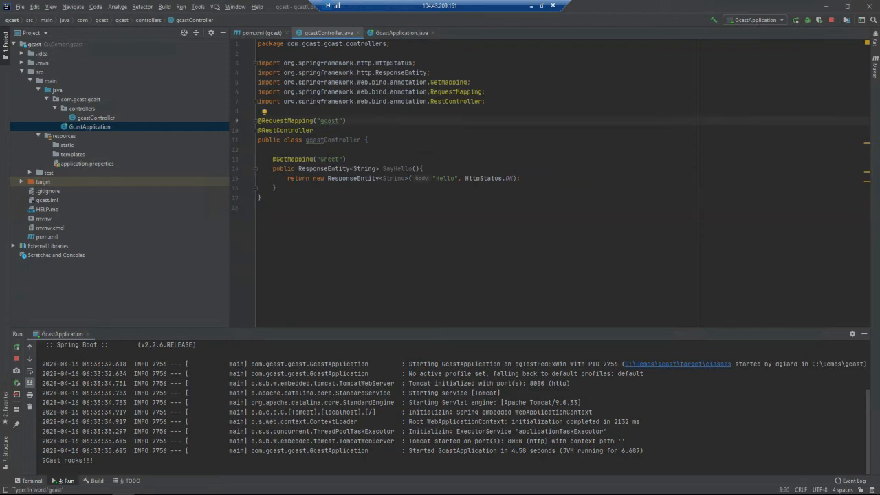
left_click(330, 159)
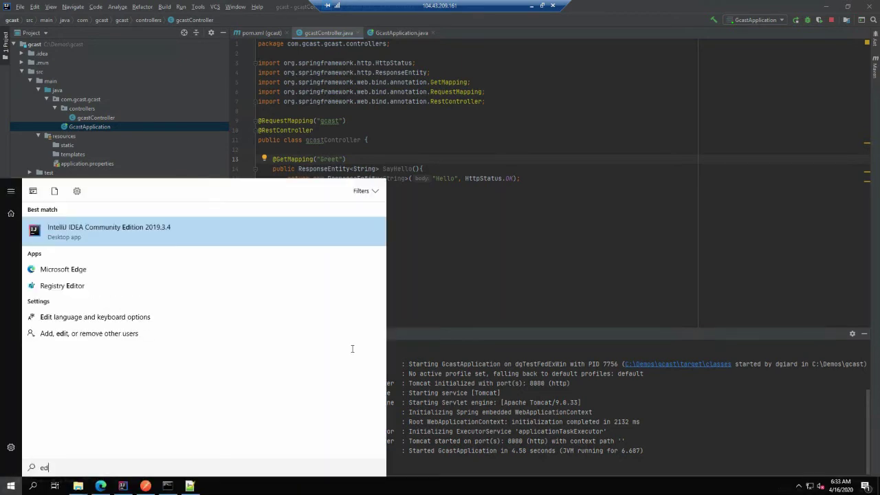
Step: Launch Edge and enter a localhost:8080 address in the browser
left_click(62, 269)
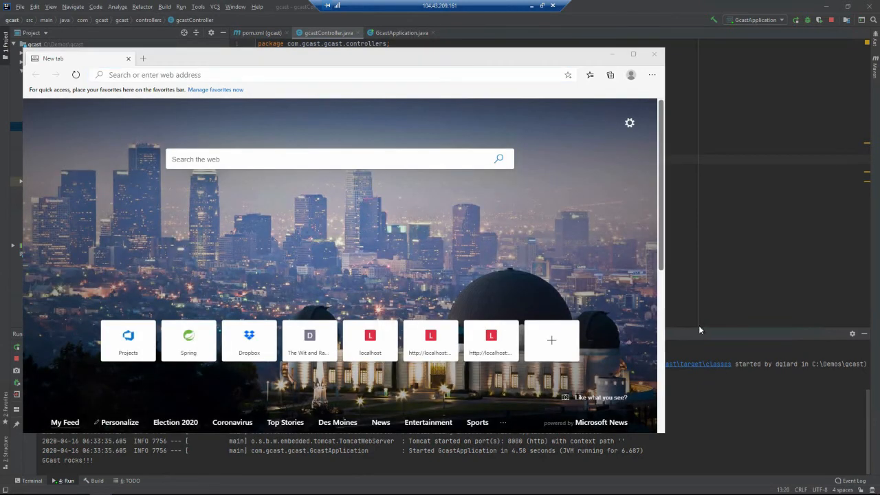
left_click(653, 54)
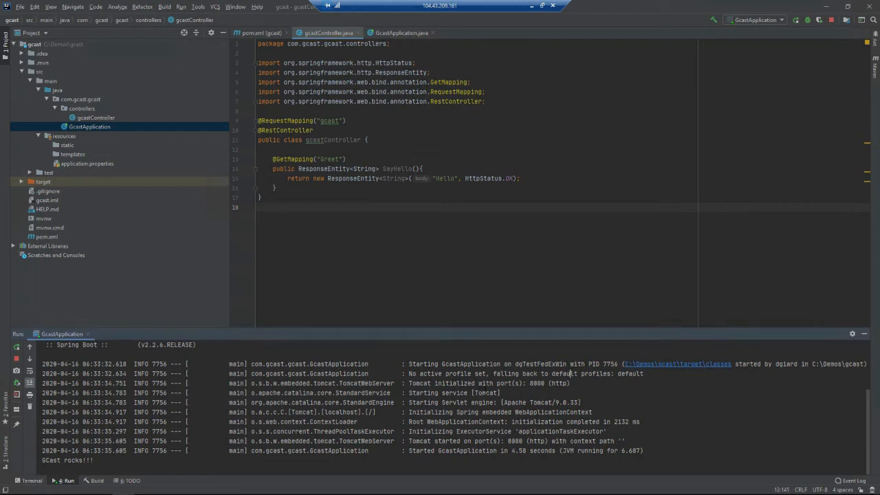
double_click(537, 383)
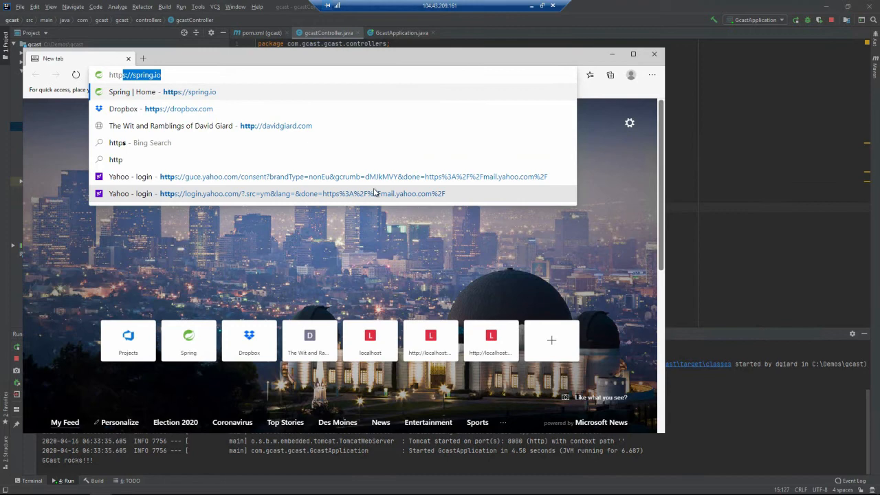
type("http://localhost:8080/uvsdk/service/60605")
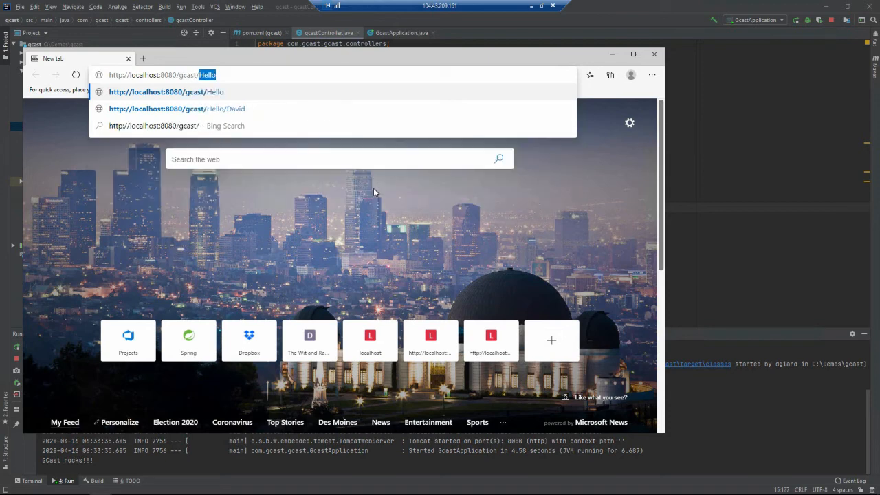
key("alt+tab")
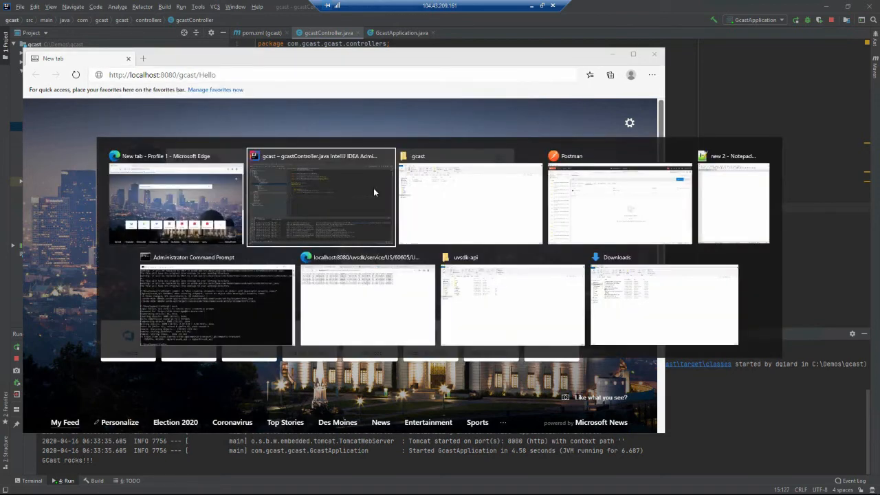
Step: Change the path to /gcast/Greet, confirm "Hello" appears, and minimize Edge
left_click(176, 200)
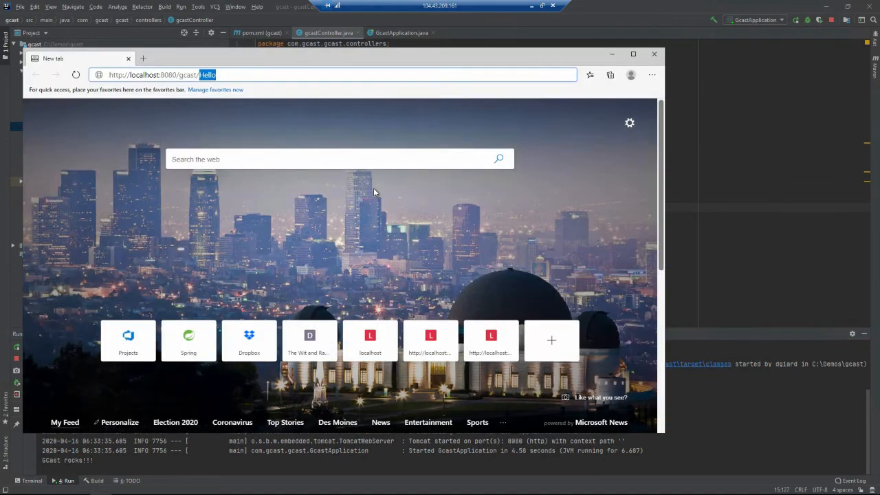
type("Greet")
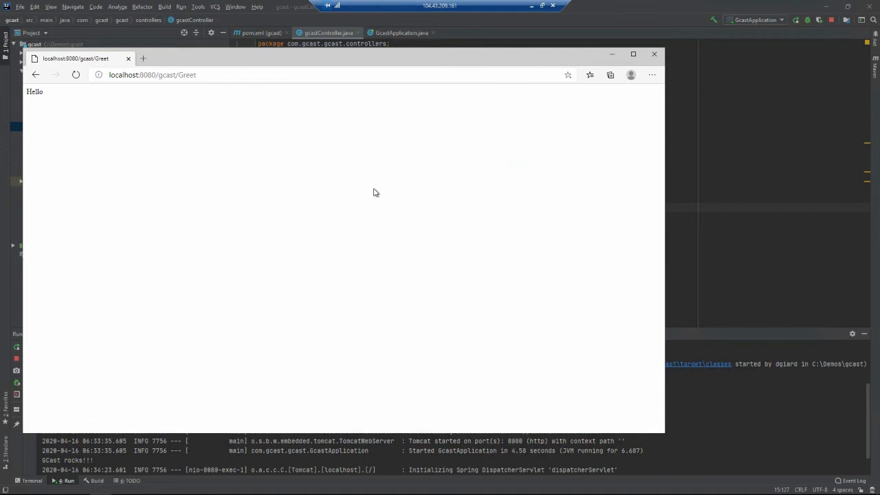
double_click(34, 92)
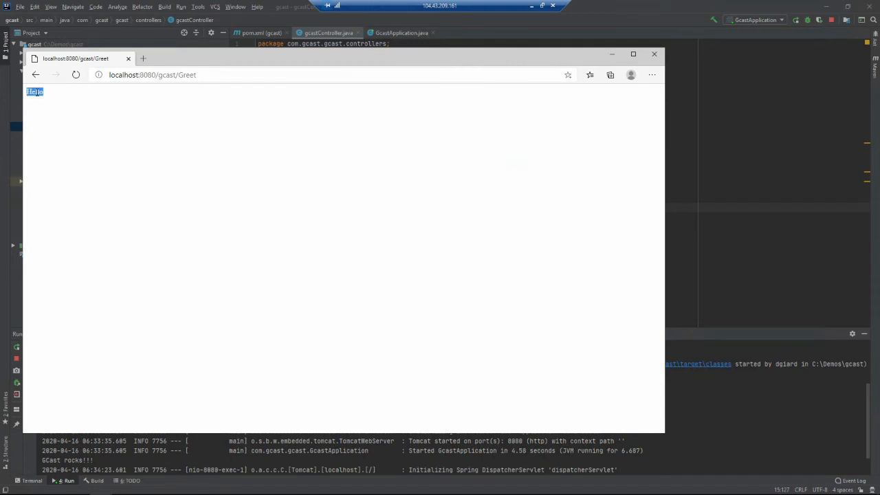
mouse_move(201, 214)
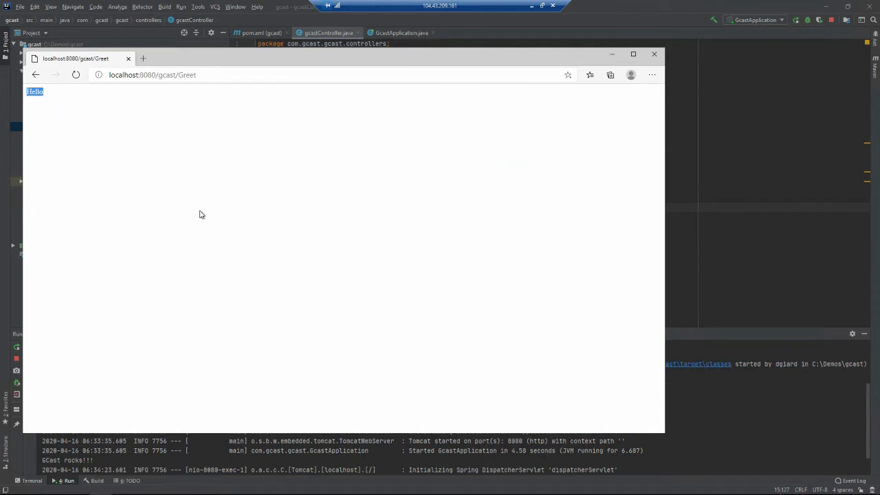
left_click(654, 54)
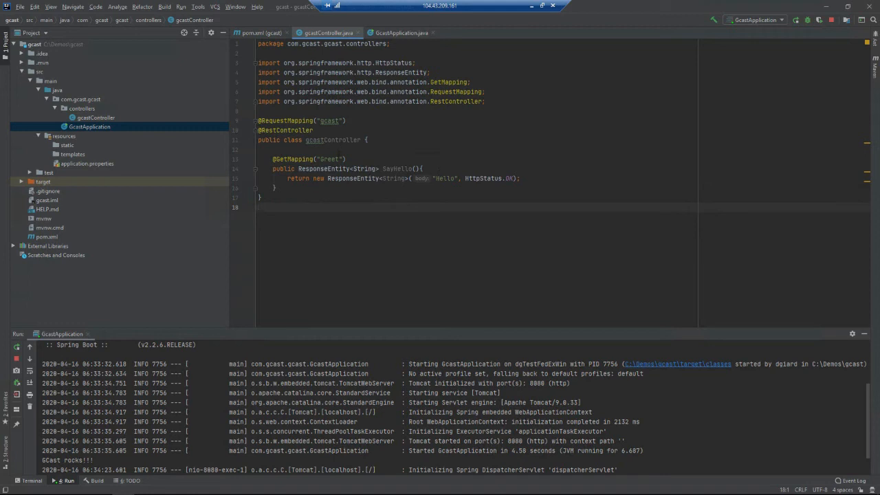
Step: Add a second SayHello copy and type personName into its Greet mapping path
left_click(337, 159)
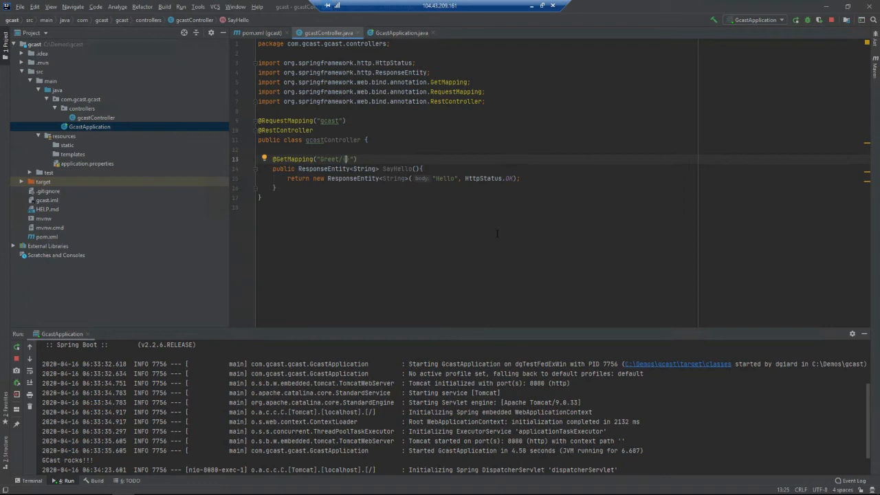
type("person")
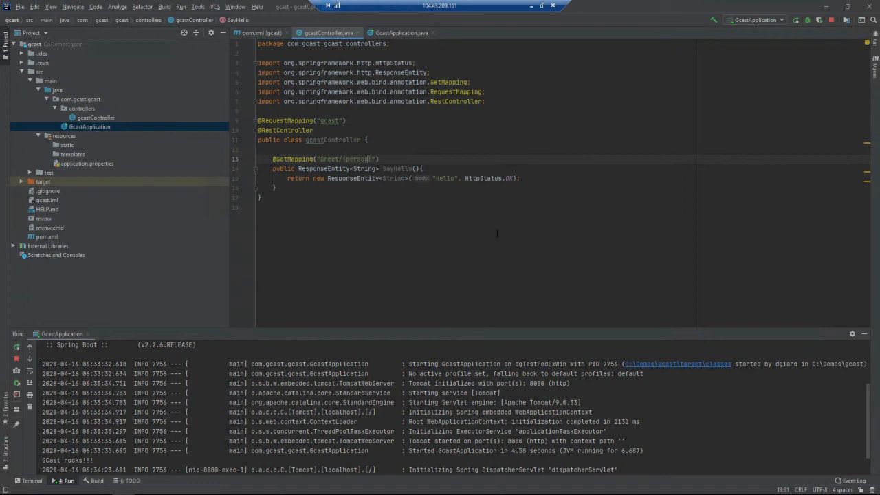
type("Name")
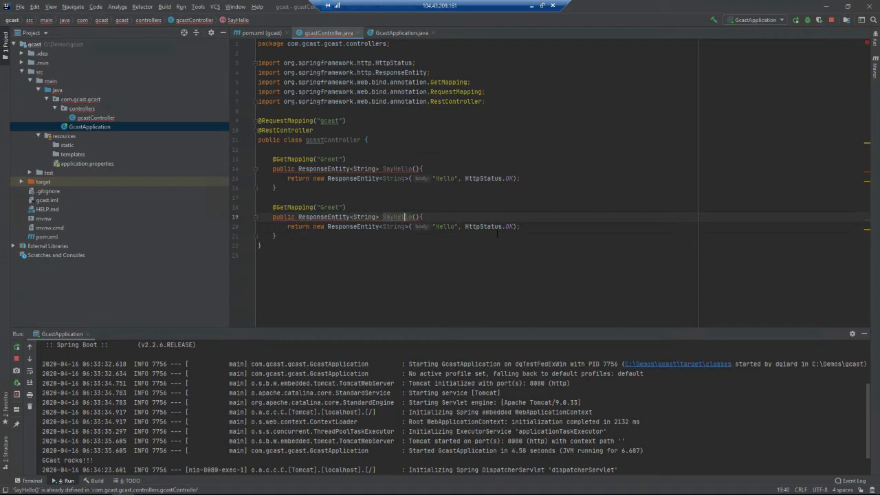
Step: Make the copy SayHelloPersonal(String personName) with greeting = "Hello " + personName
type("Personal")
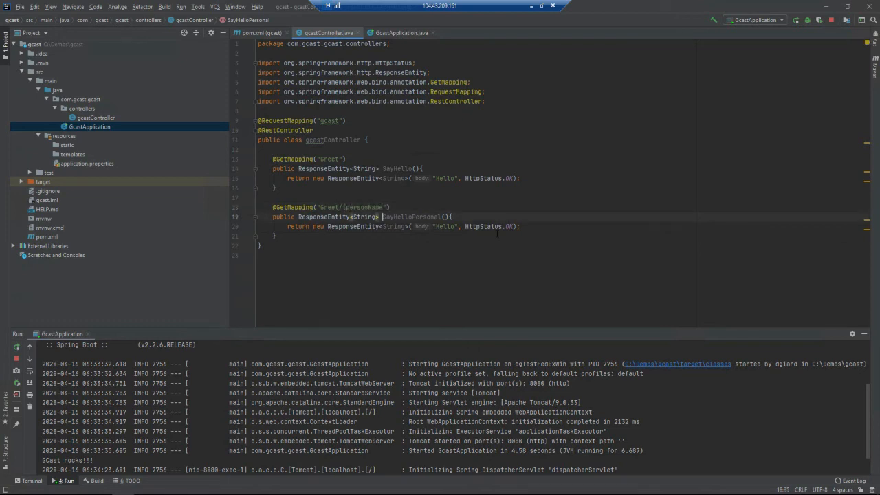
key("Enter")
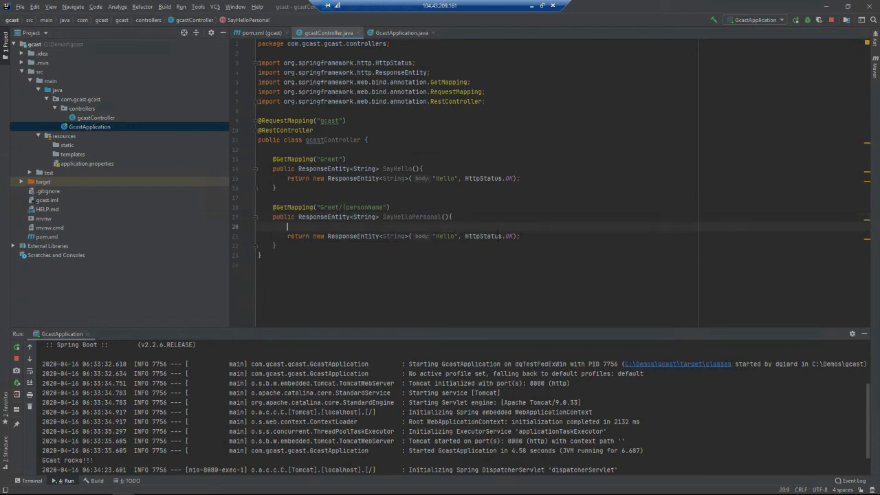
type("String")
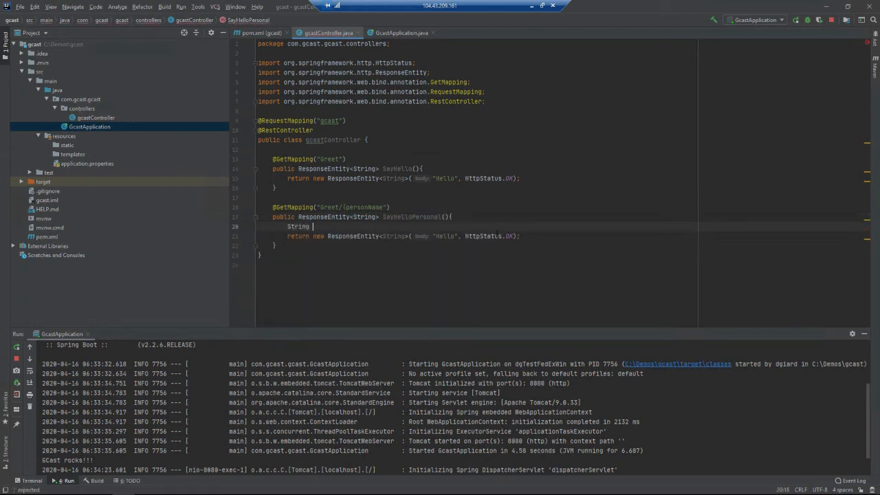
type("greeting")
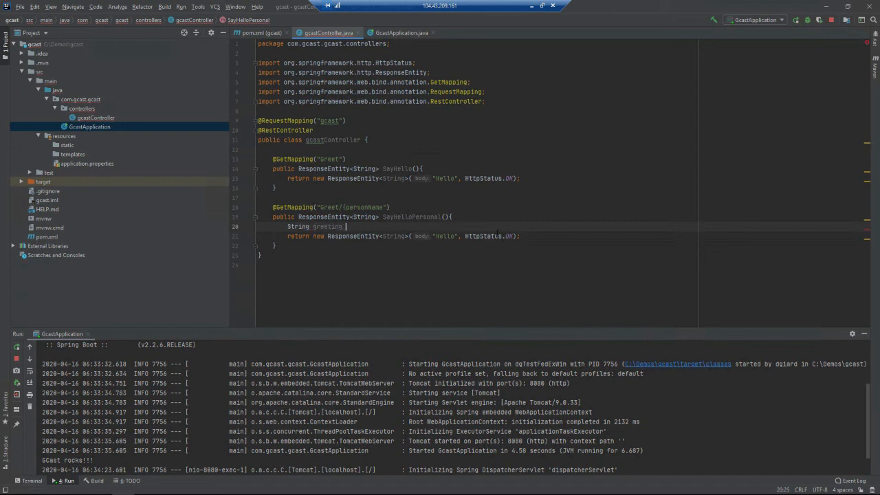
type("= \"Hello \" + personName")
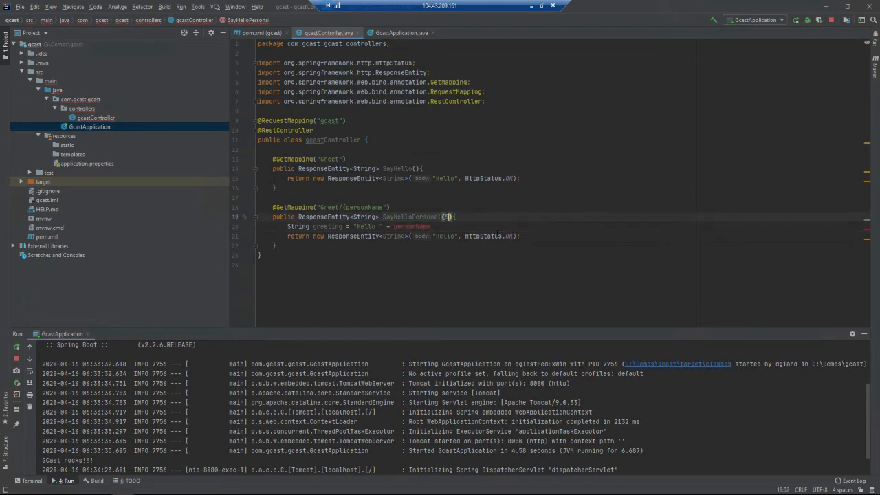
type("String personName")
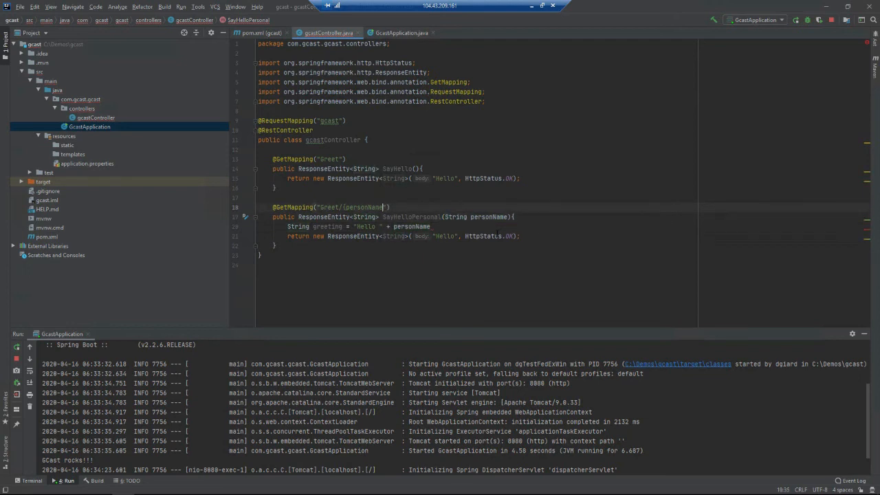
double_click(365, 207)
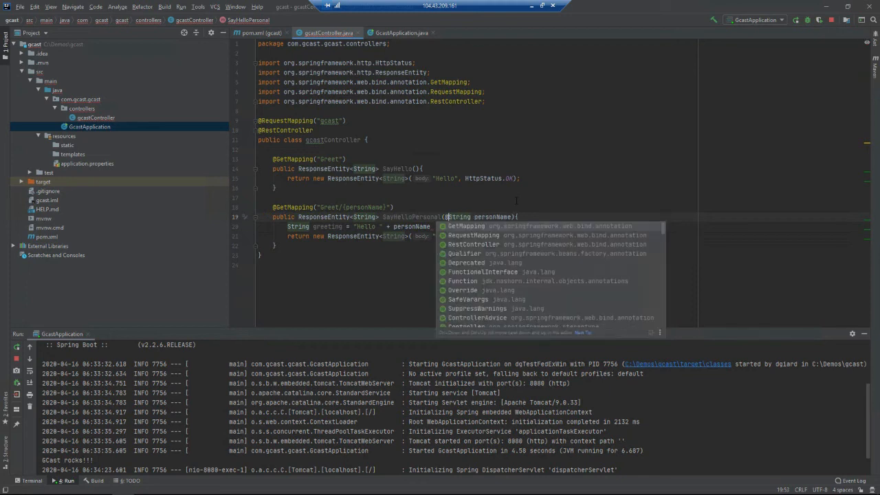
type("@PathVariable(\"personName")
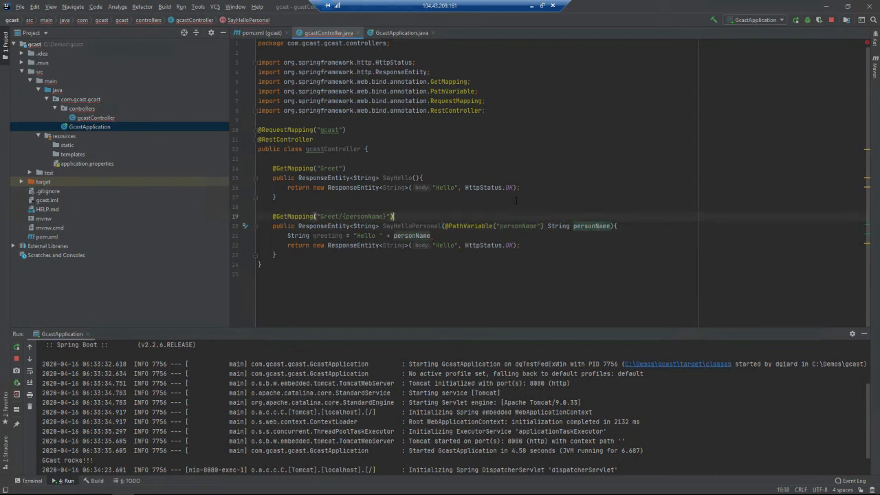
double_click(365, 216)
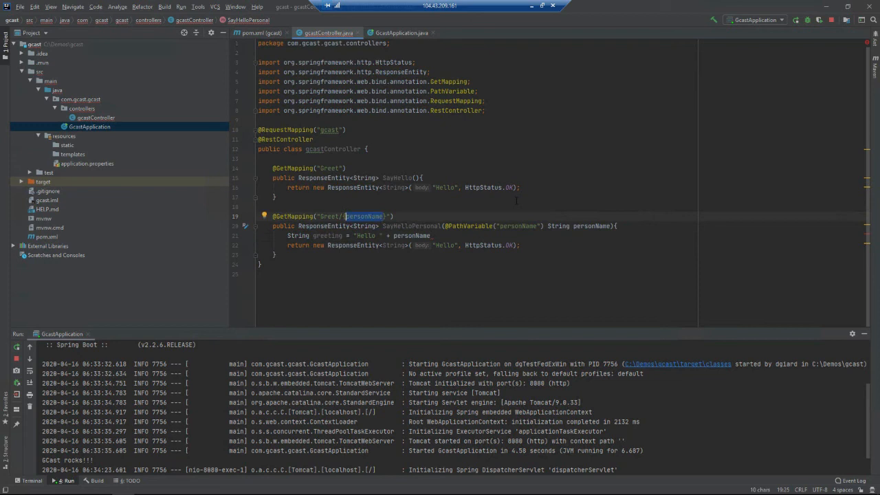
left_click(348, 225)
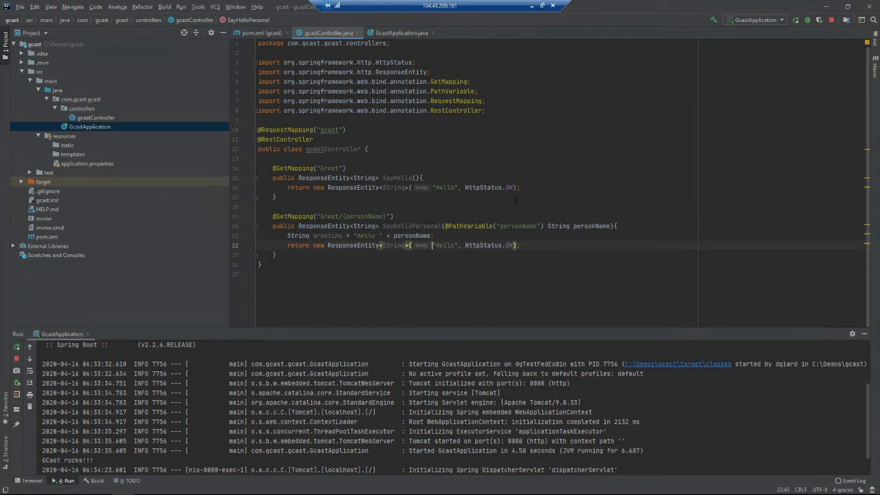
type("greeting")
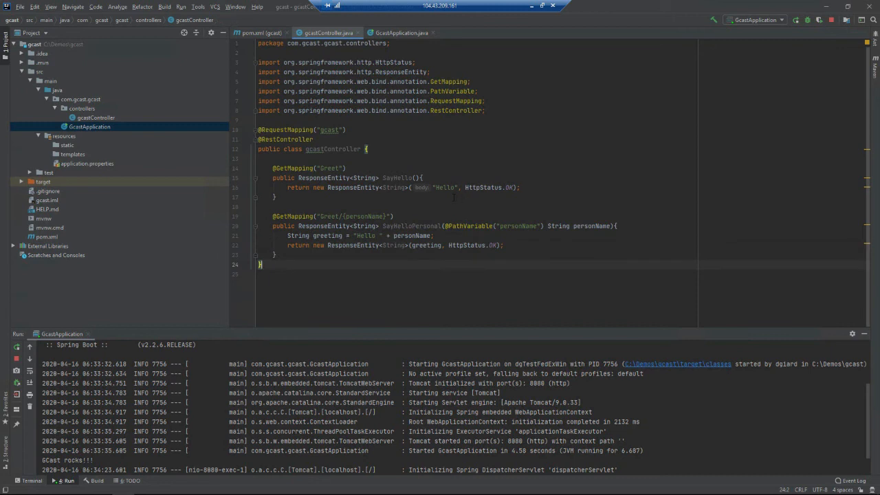
double_click(518, 225)
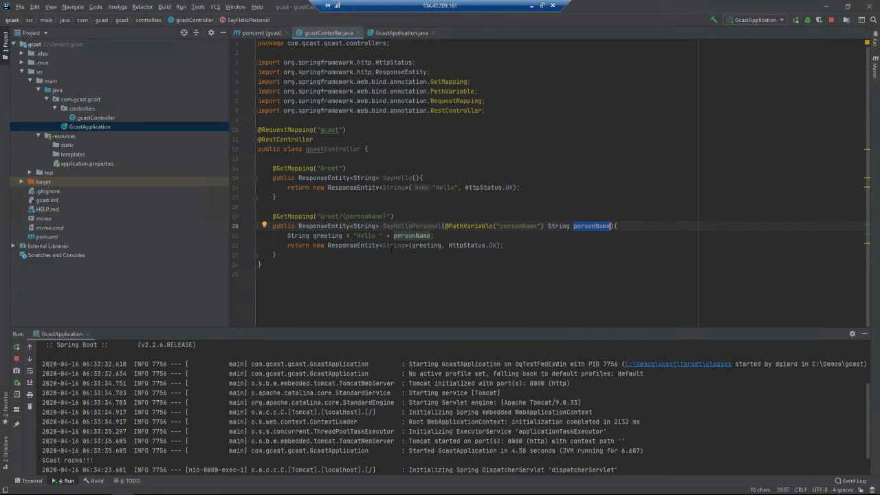
Step: Stop and rerun GcastApplication, then go back to gcastController.java
left_click(401, 32)
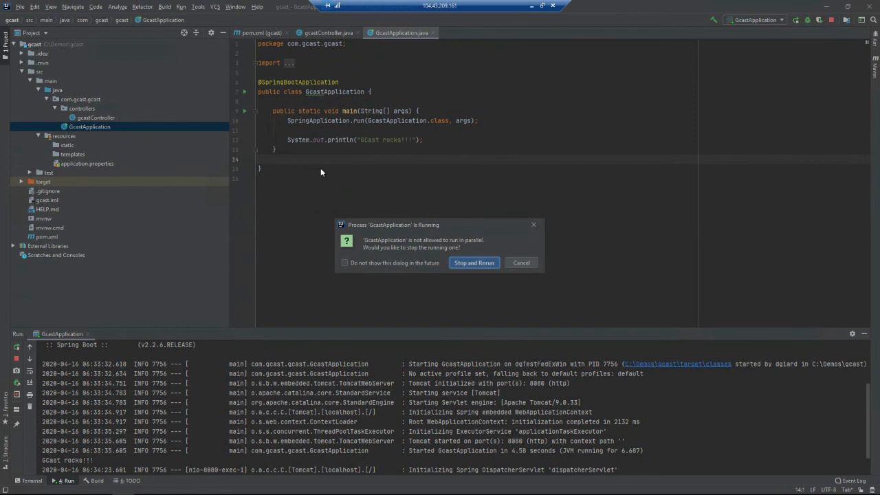
left_click(474, 262)
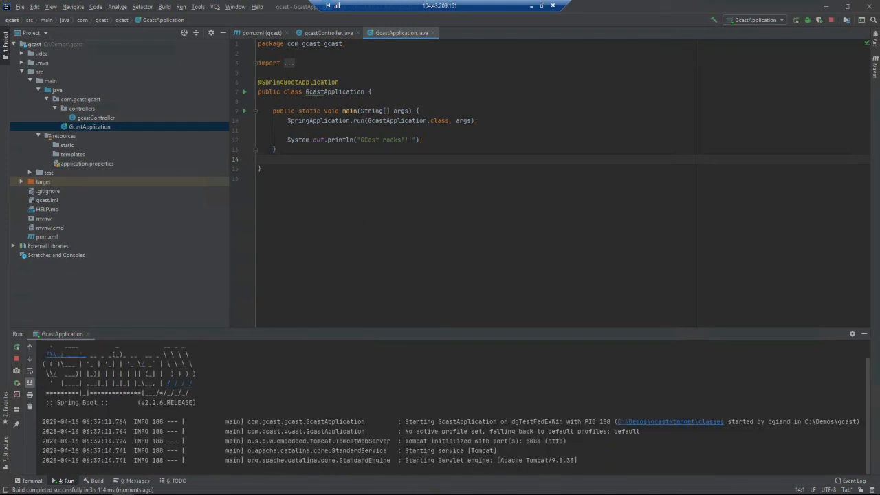
scroll("down", 3)
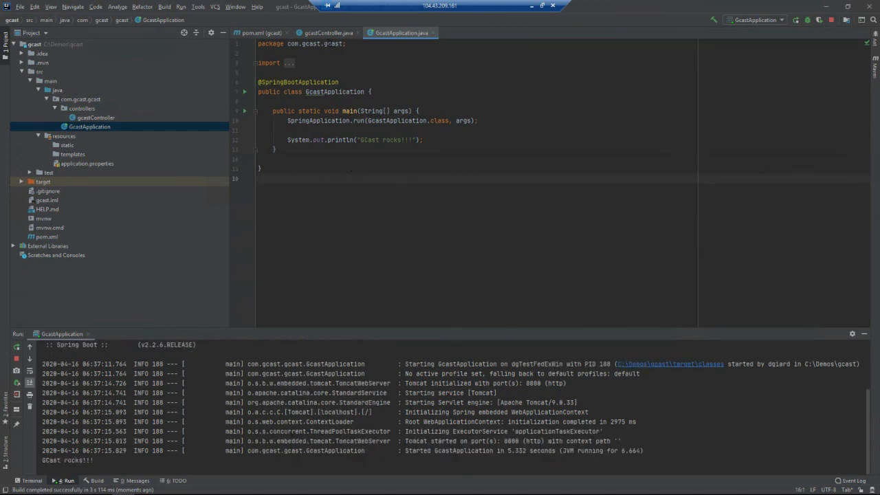
left_click(329, 33)
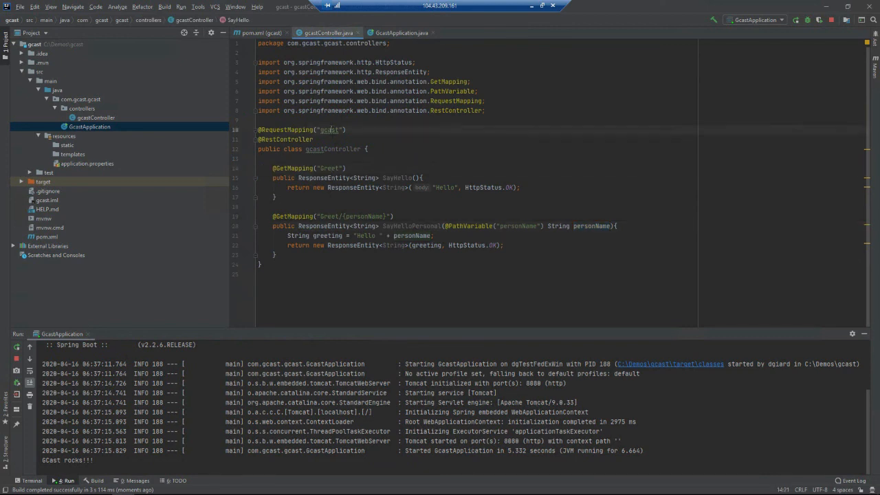
left_click(330, 168)
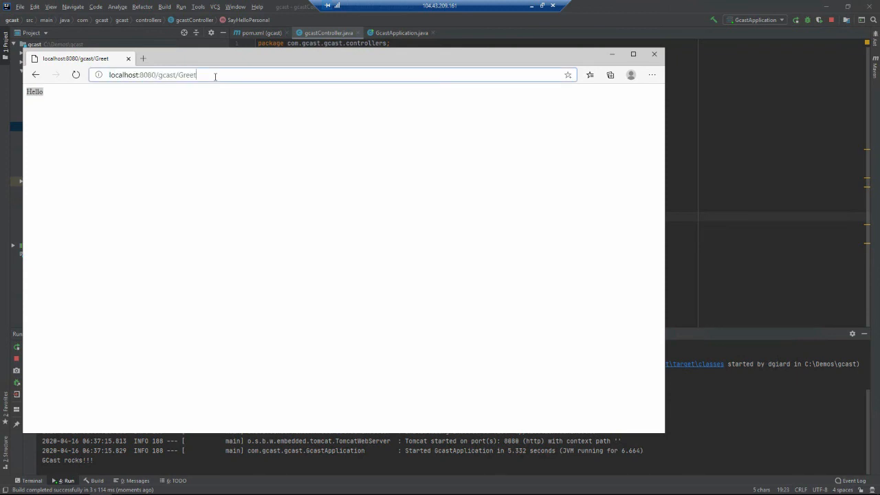
Step: Load /gcast/Greet/David to see Hello David, then change the name to Satya
type("/David")
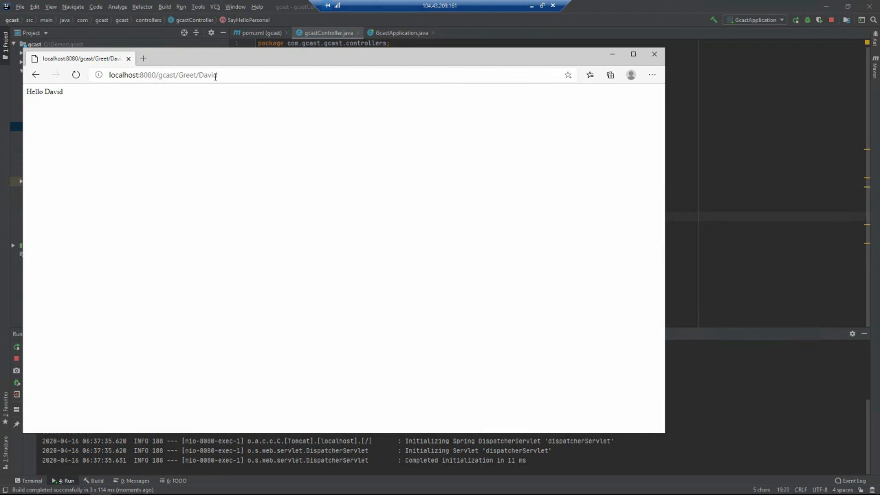
double_click(207, 75)
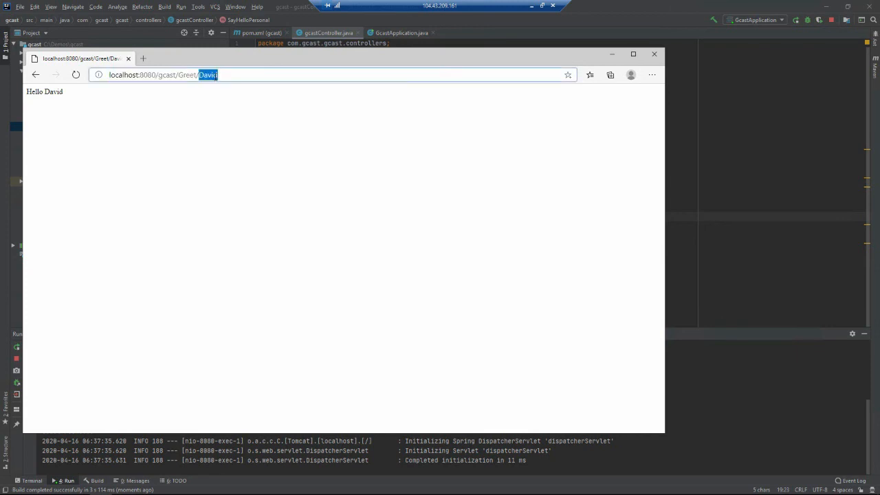
type("Satya")
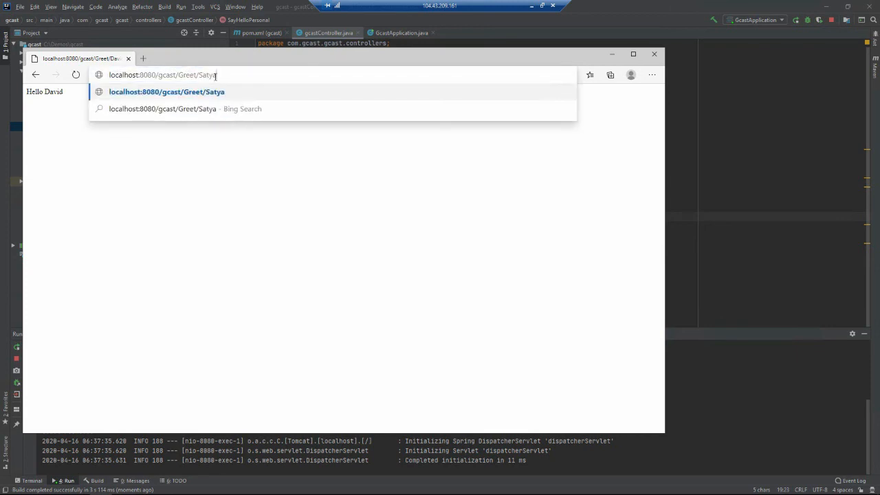